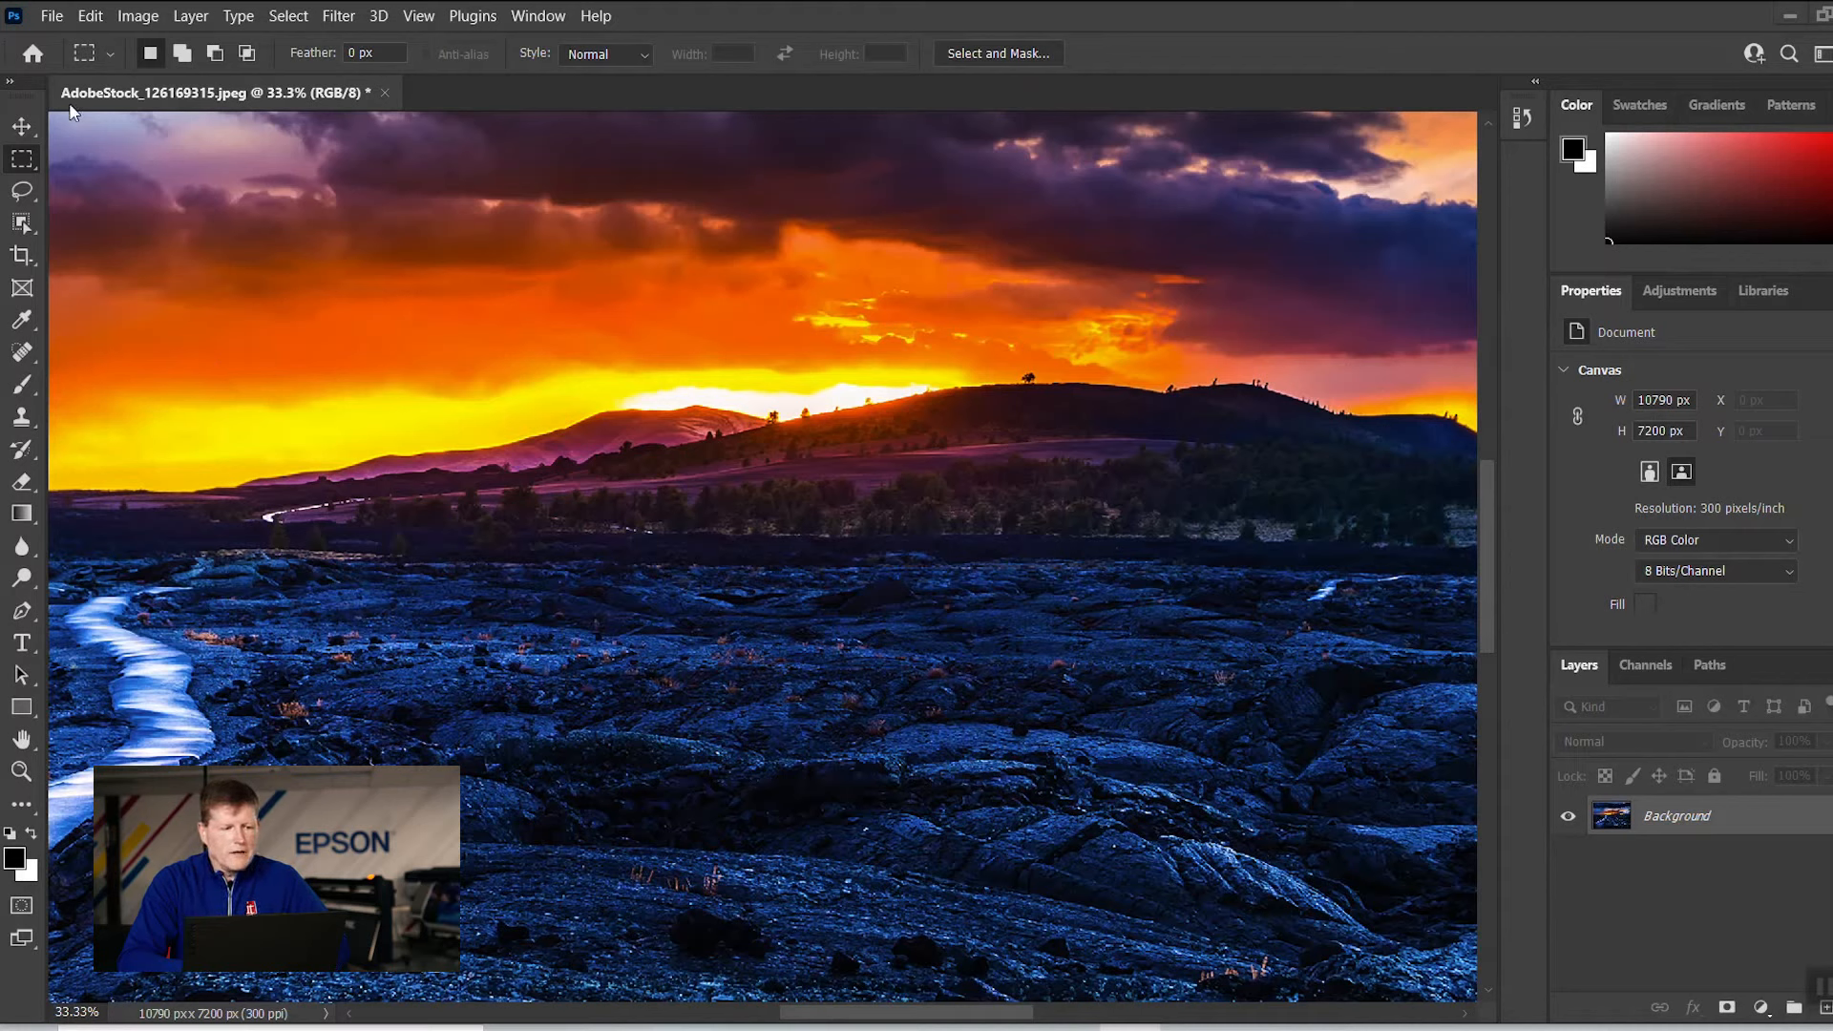
- Open the File menu for the lava landscape photo
click(51, 15)
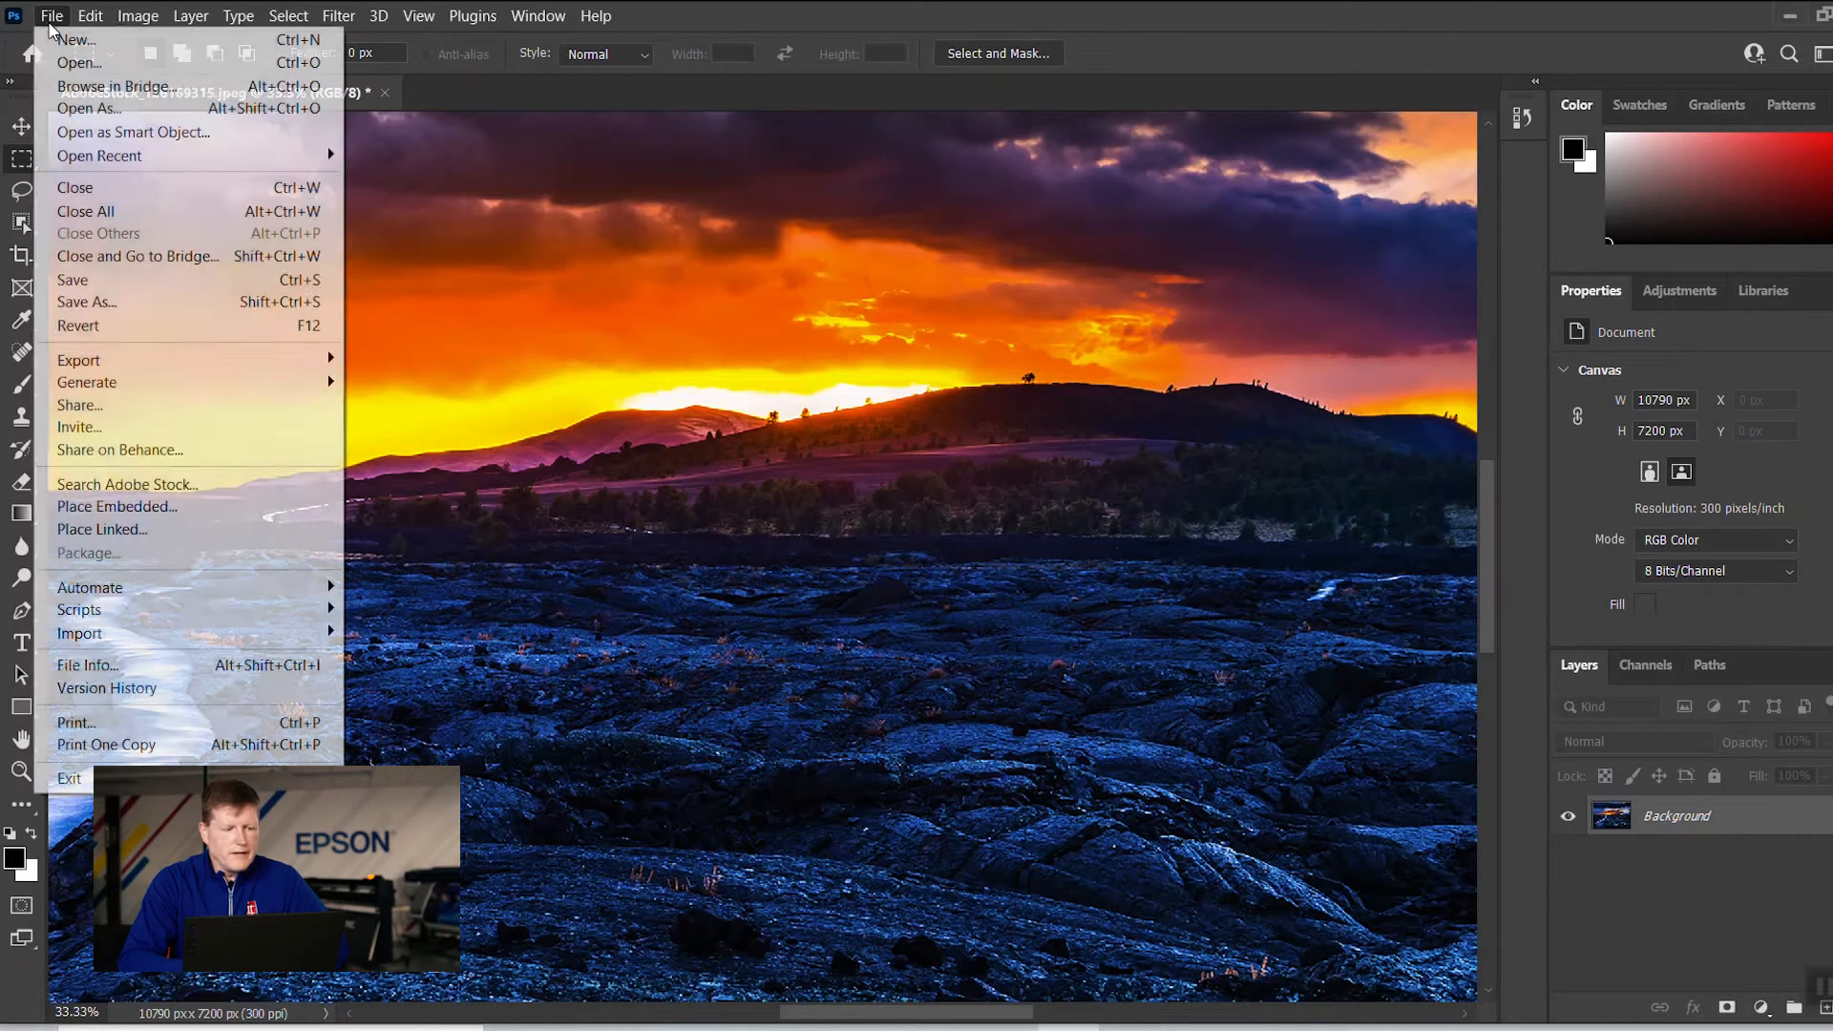
mouse_move(79, 427)
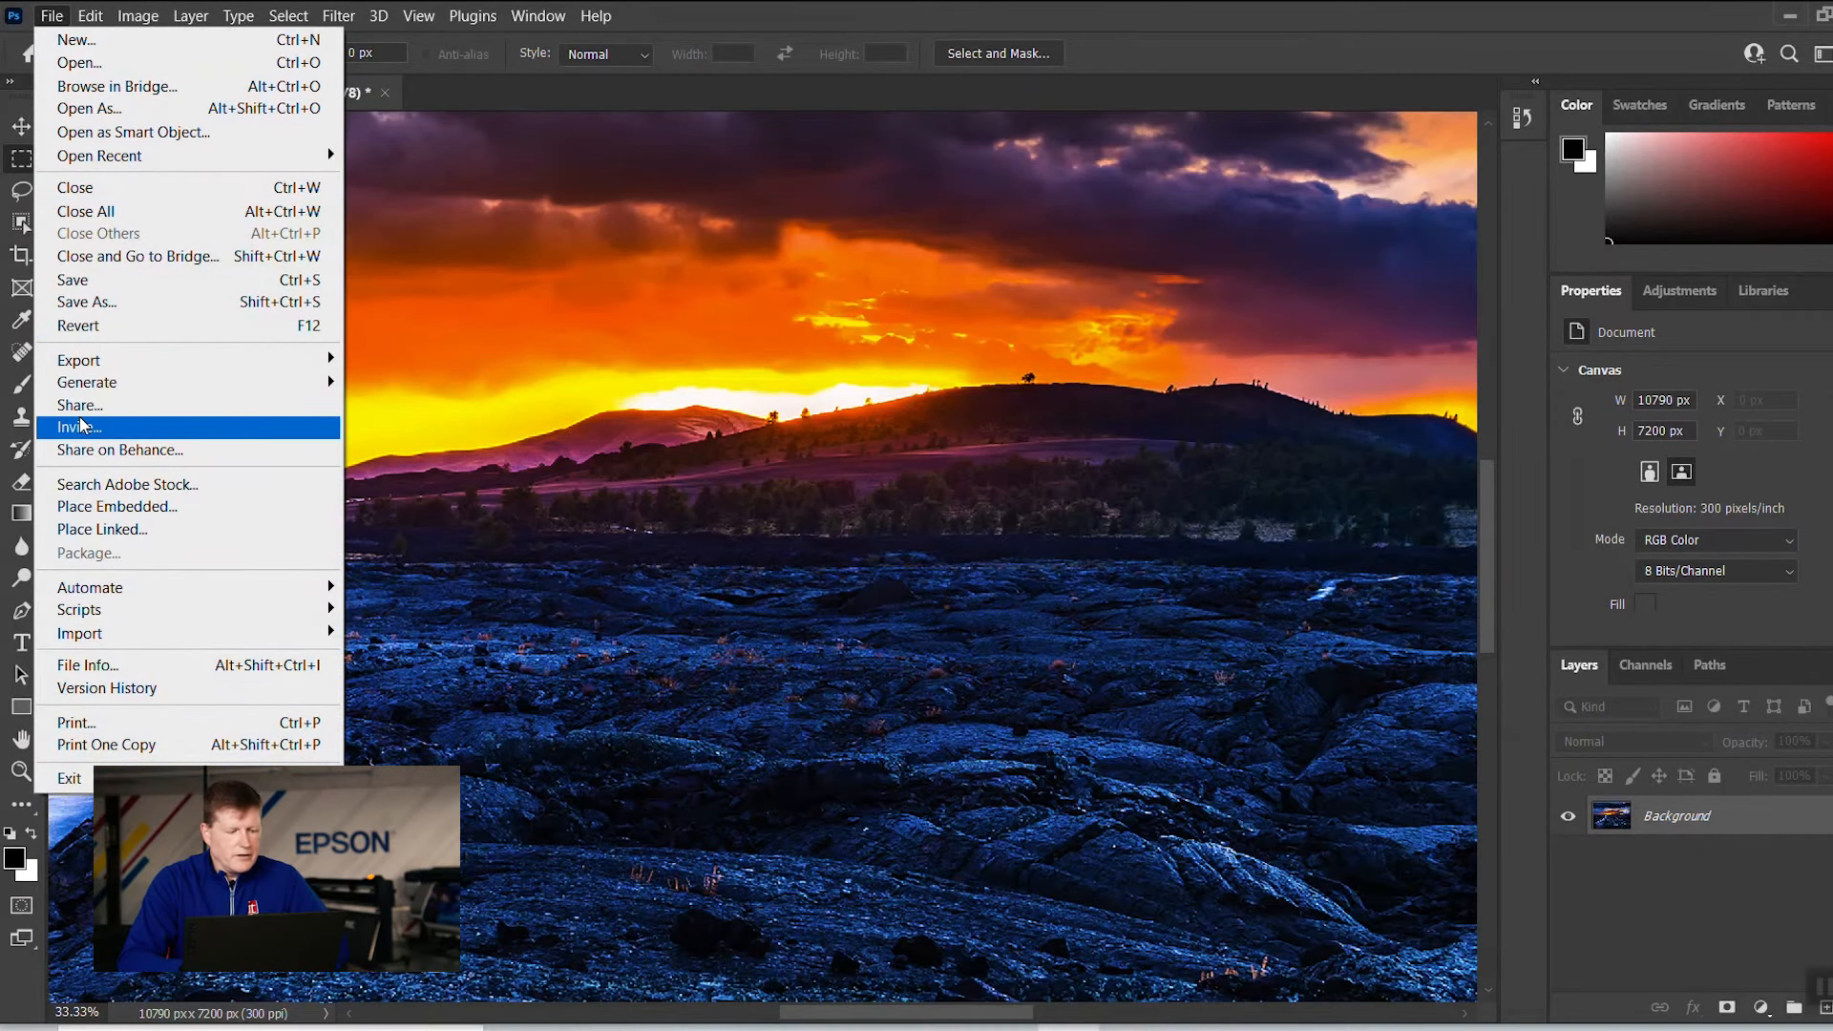
mouse_move(77, 722)
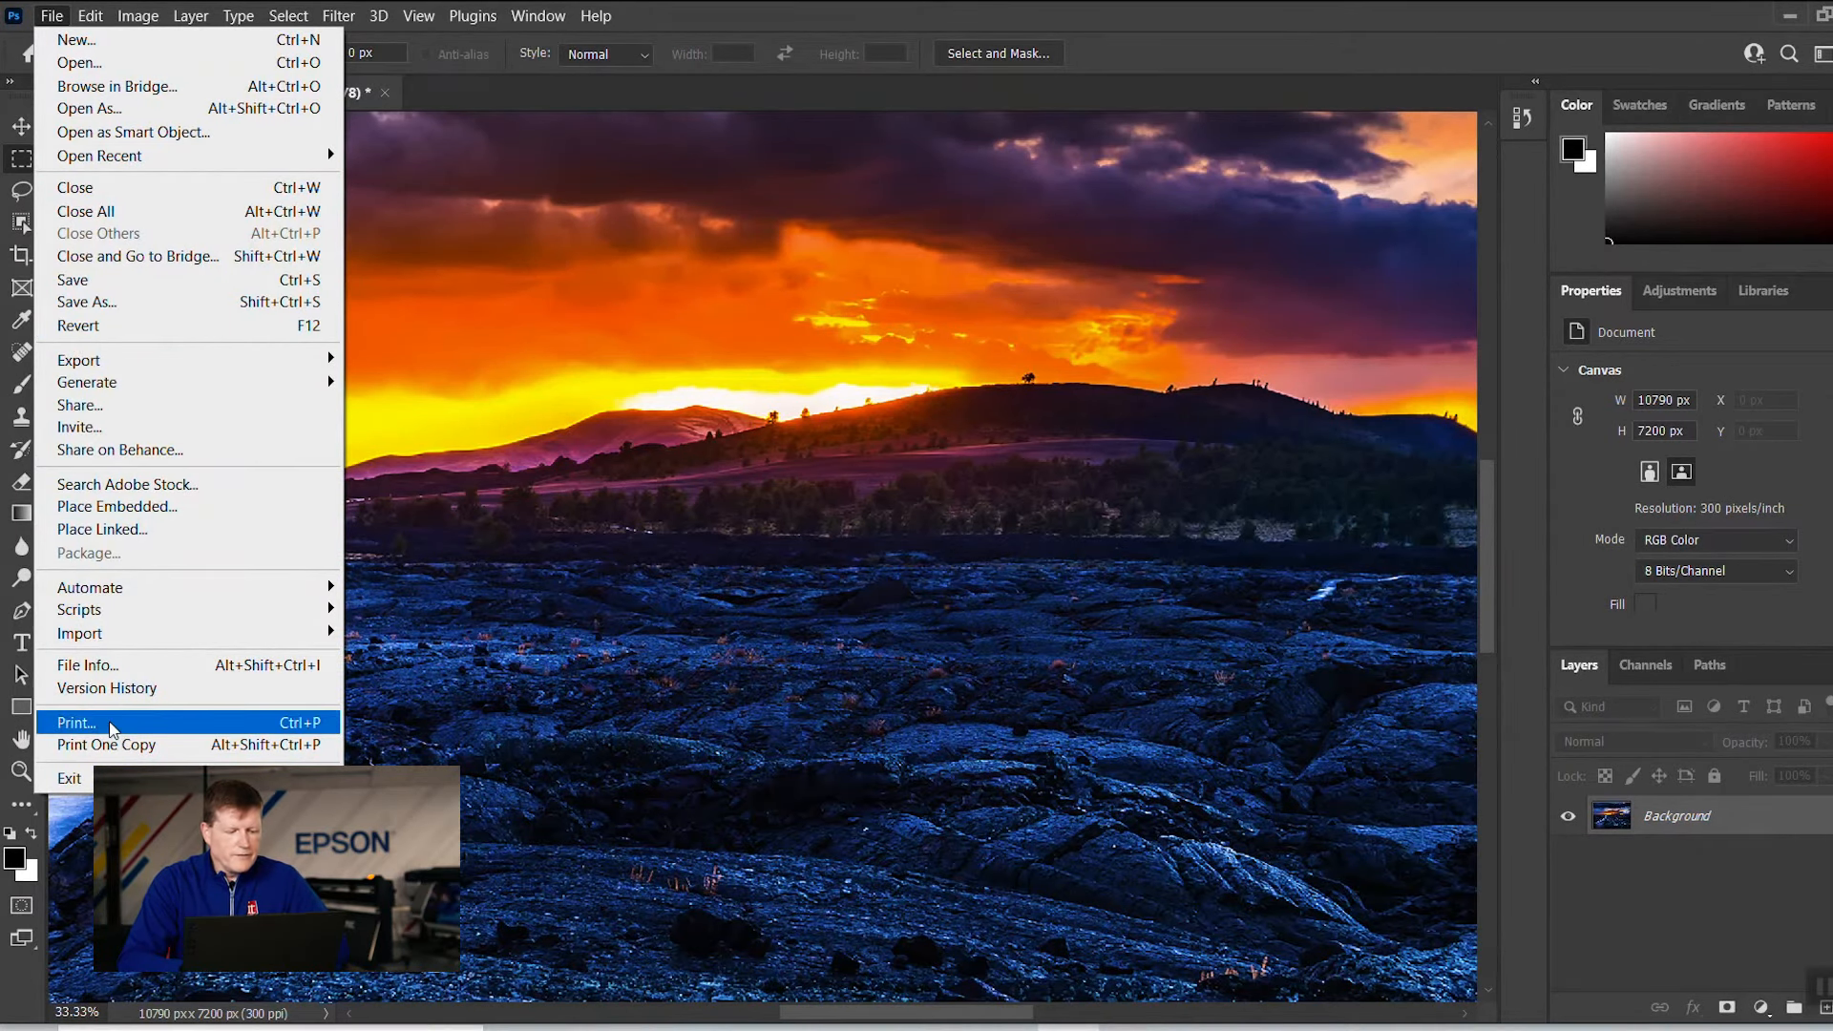
- Open Print Settings, then the EPSON SC-P8000 driver properties
click(86, 723)
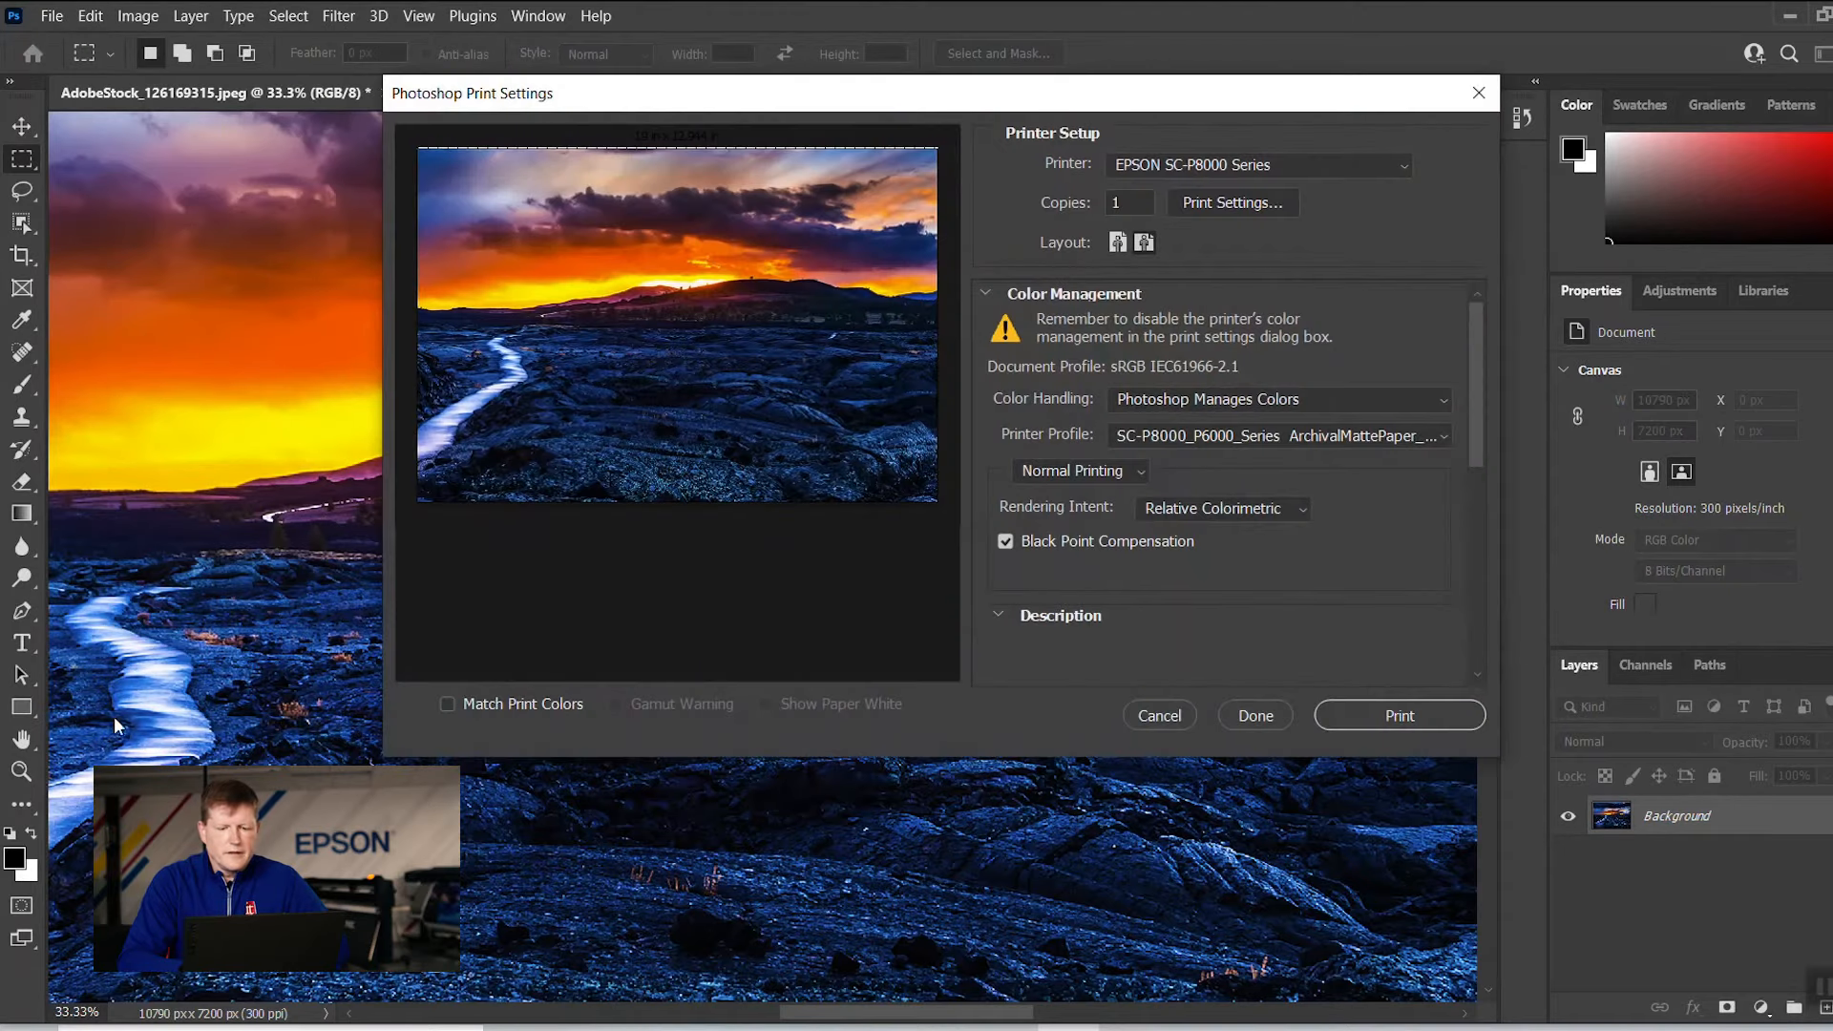
mouse_move(1218, 140)
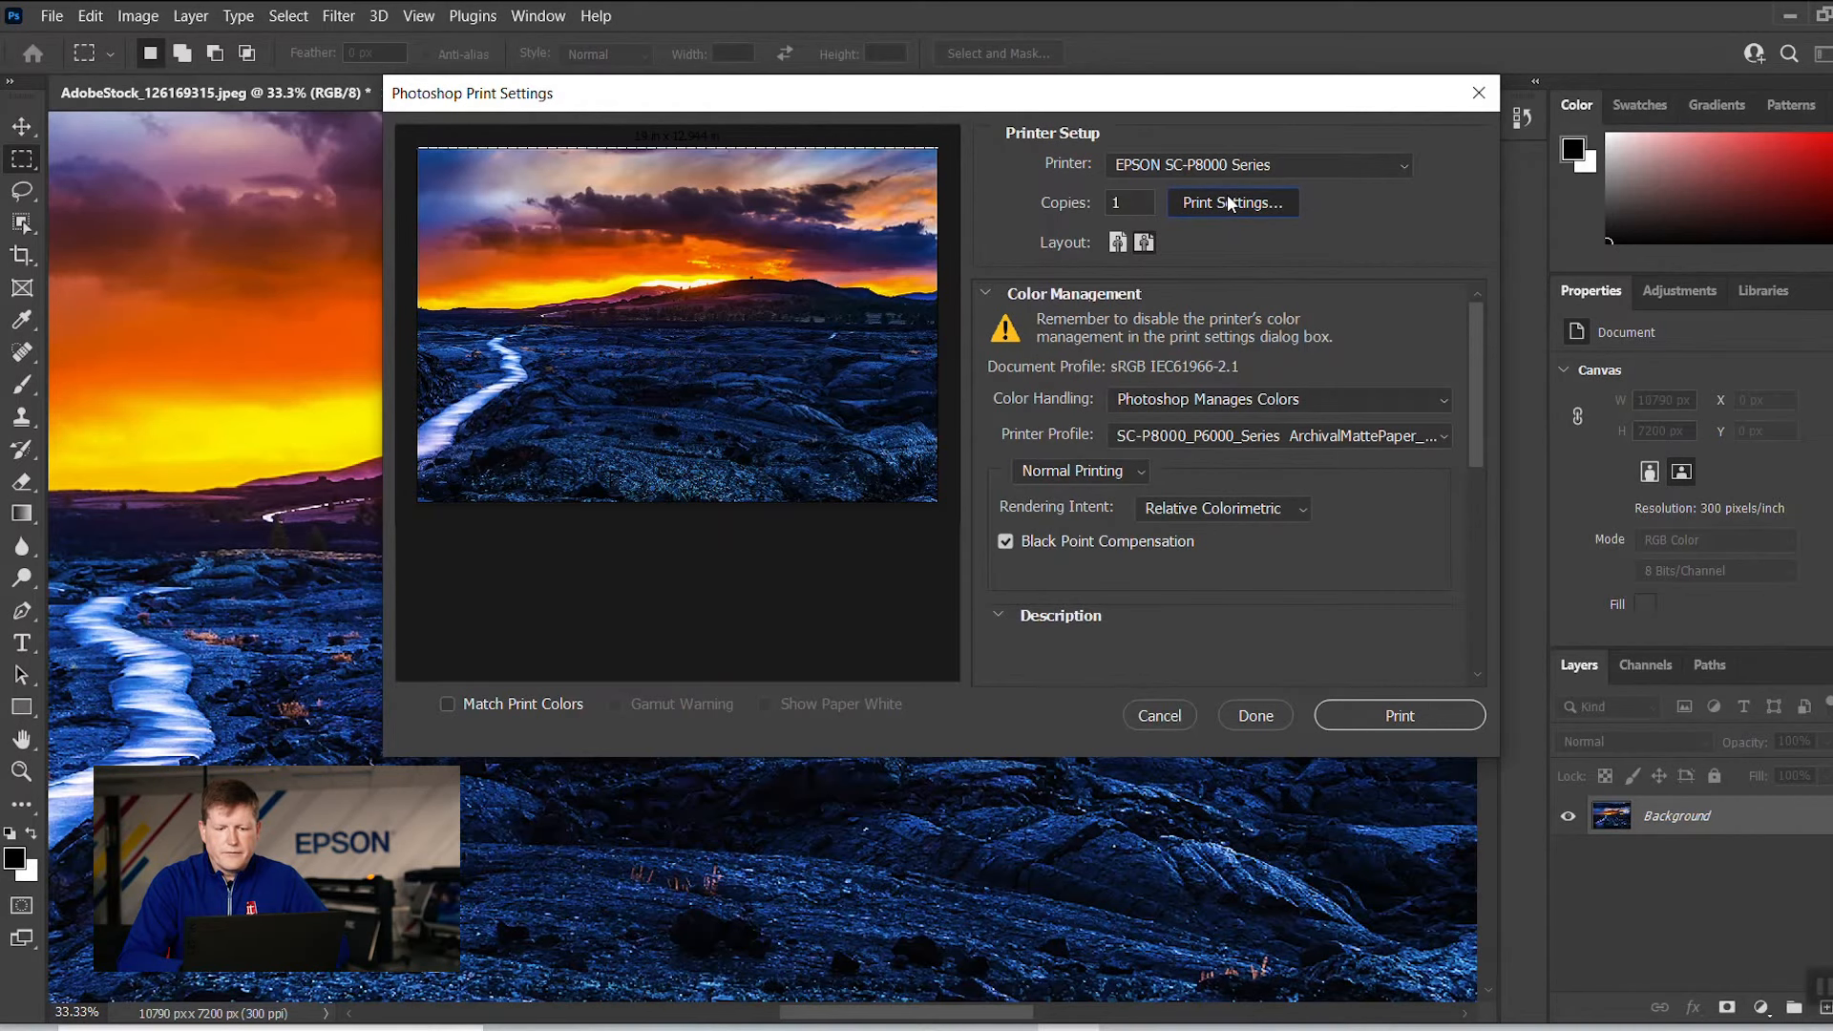
click(1232, 202)
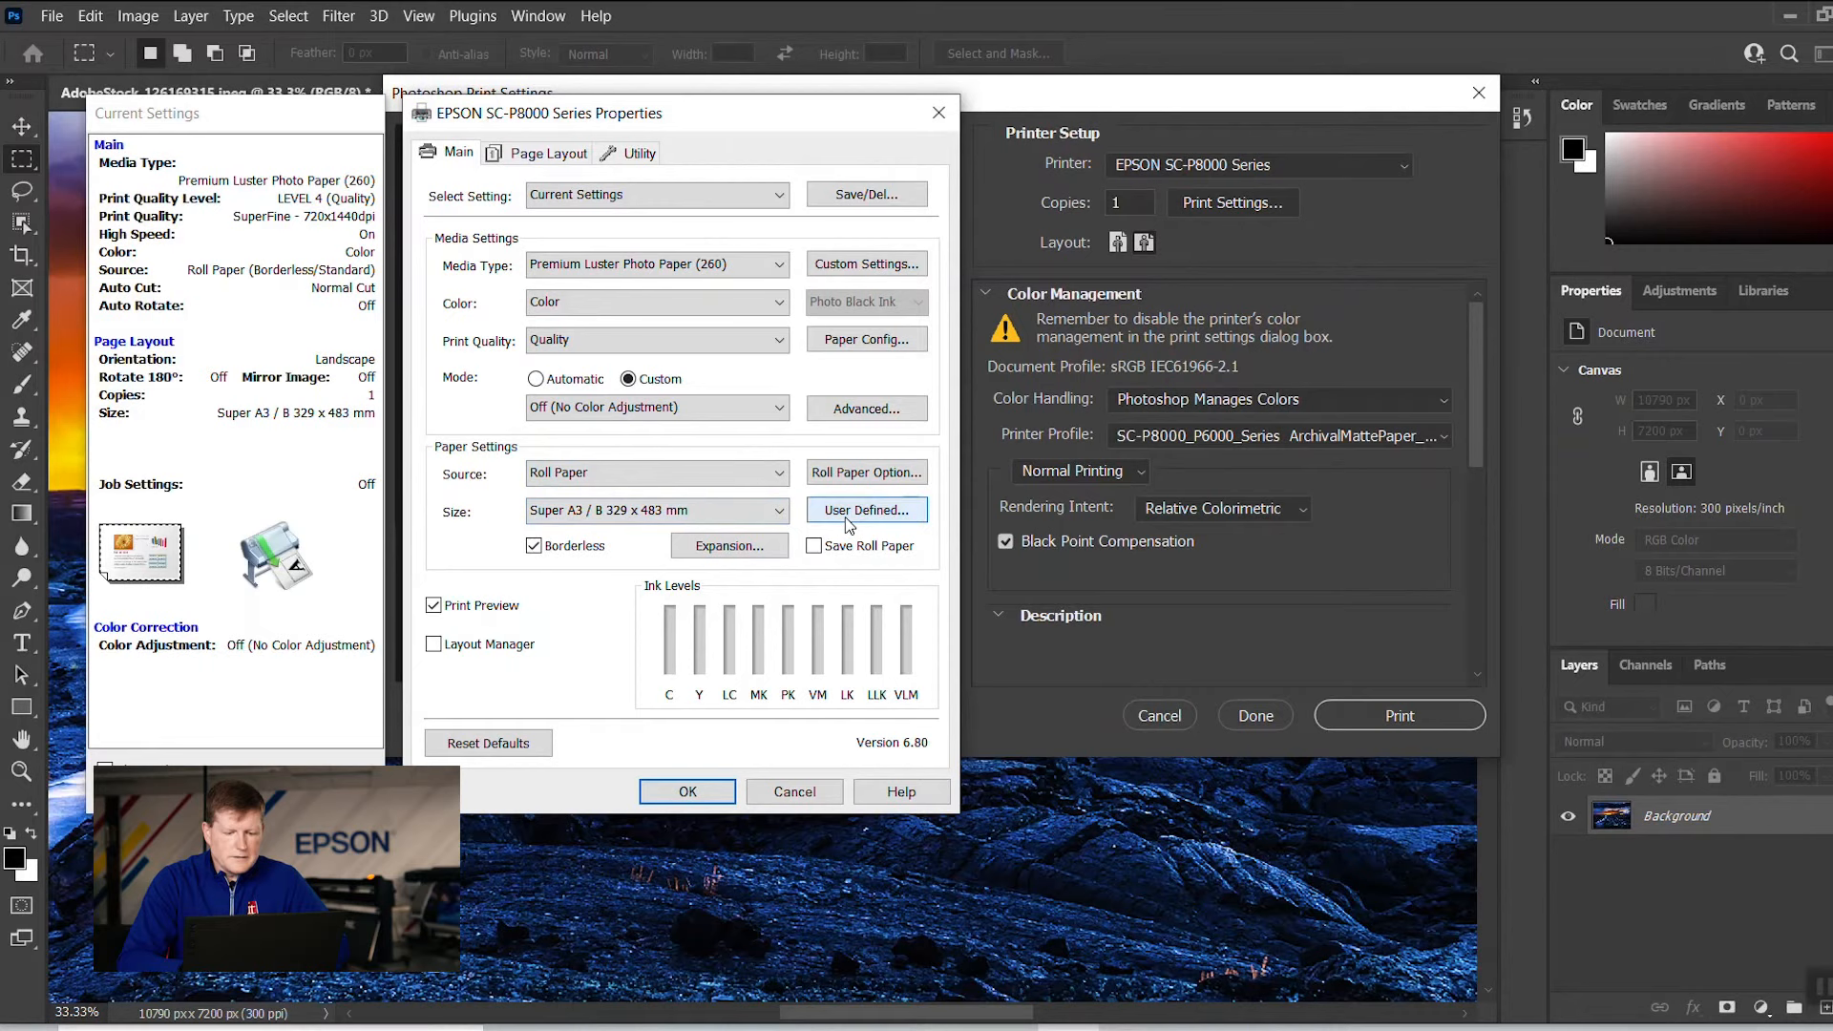
- Open the User Defined paper size window from the Main tab
click(866, 510)
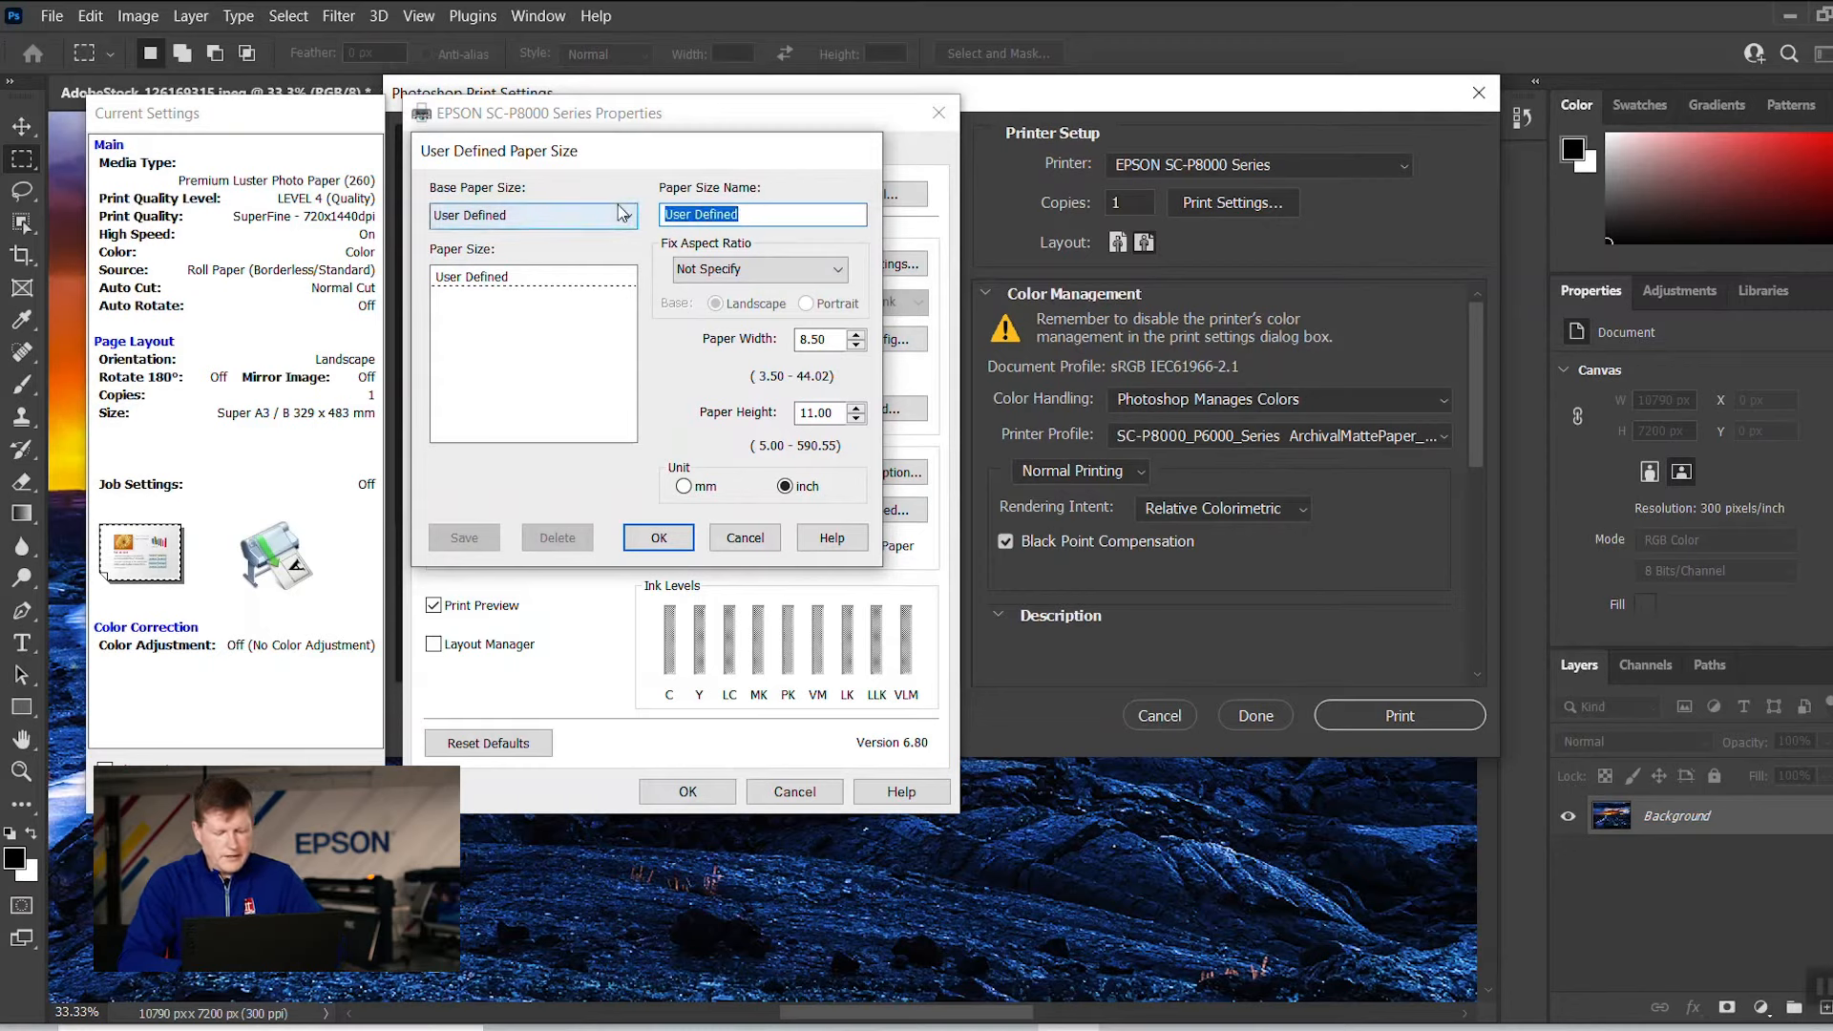
- Name the custom size 24x36nm with width 24 and height 36 inches
text(24x36)
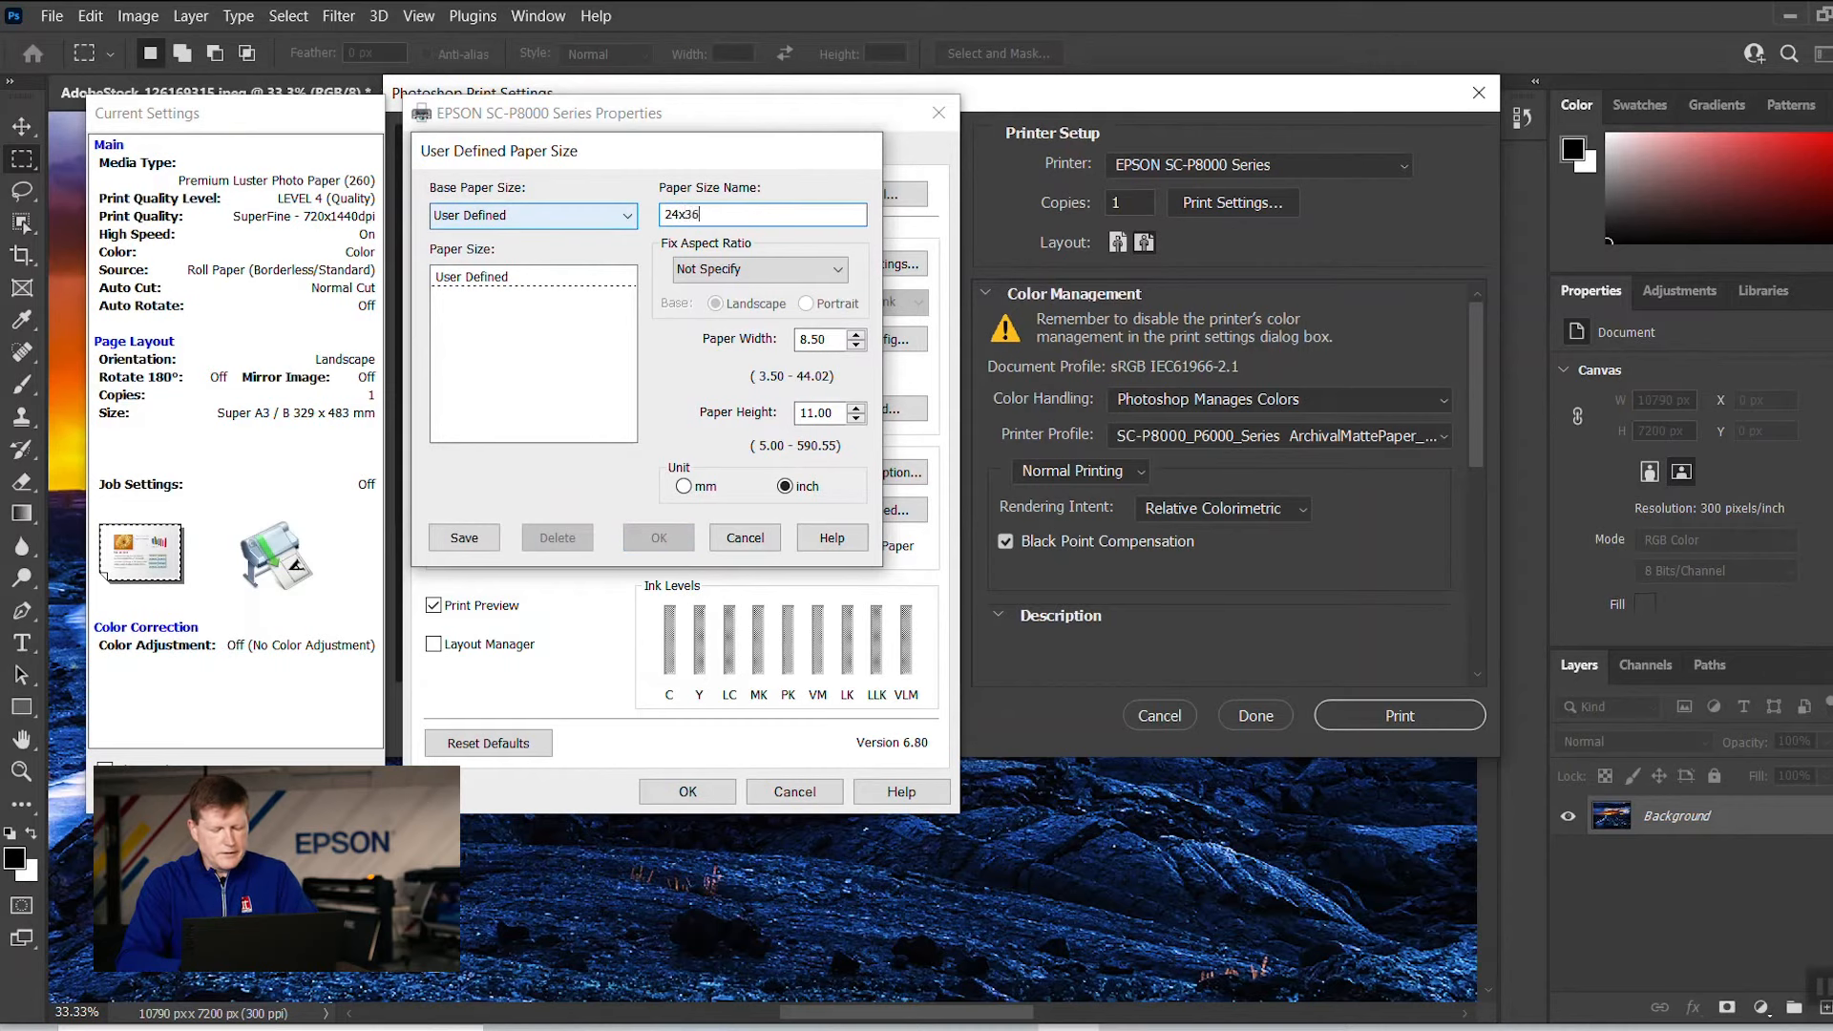
text(nm)
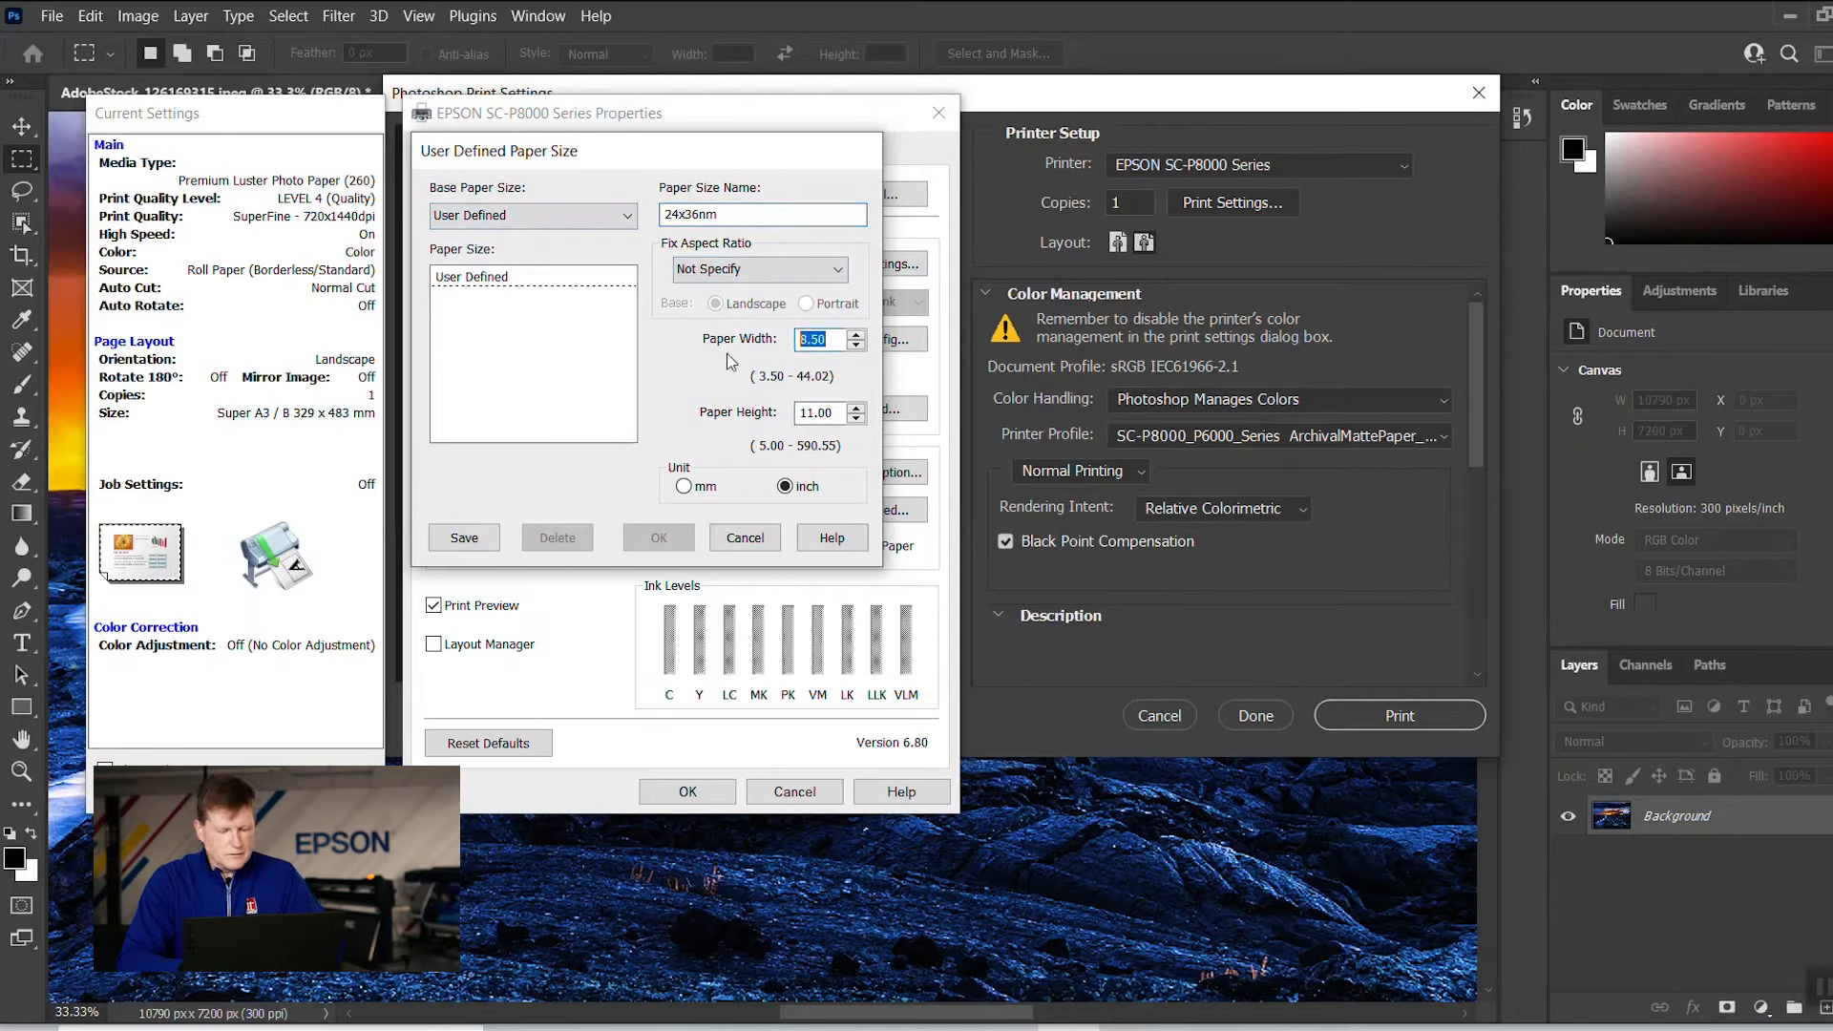
text(24)
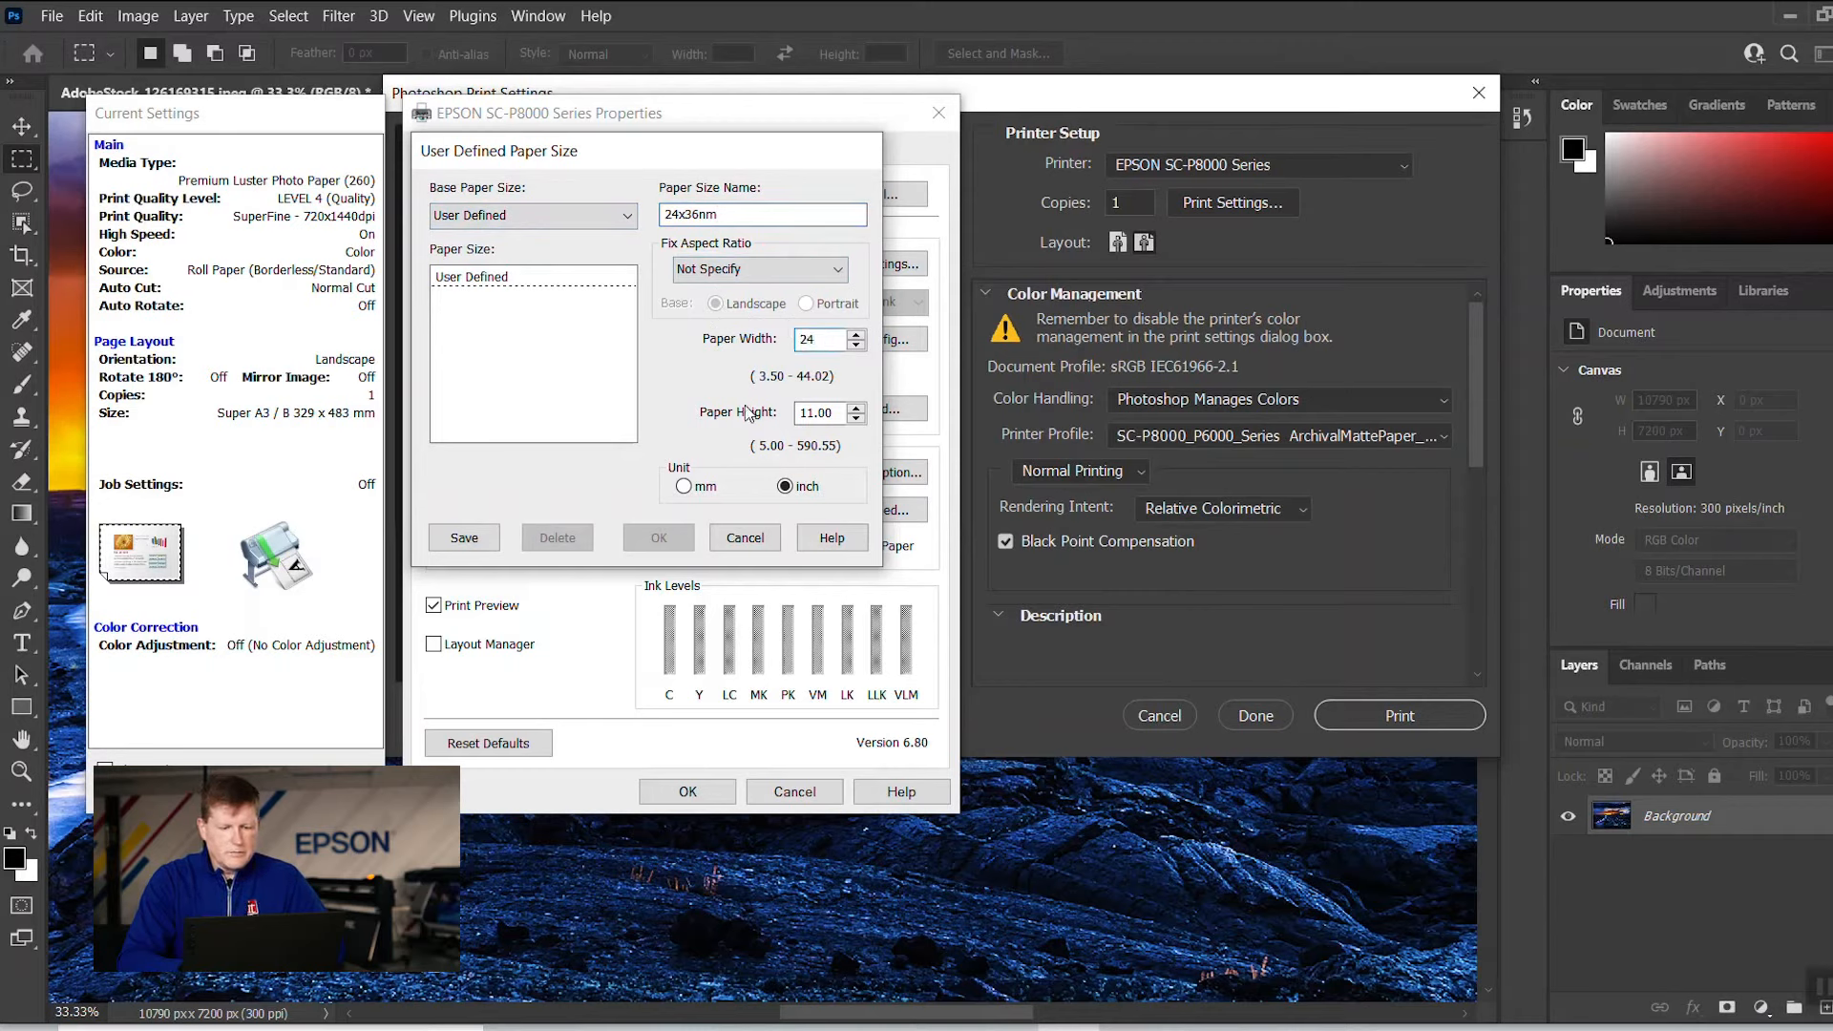
click(820, 413)
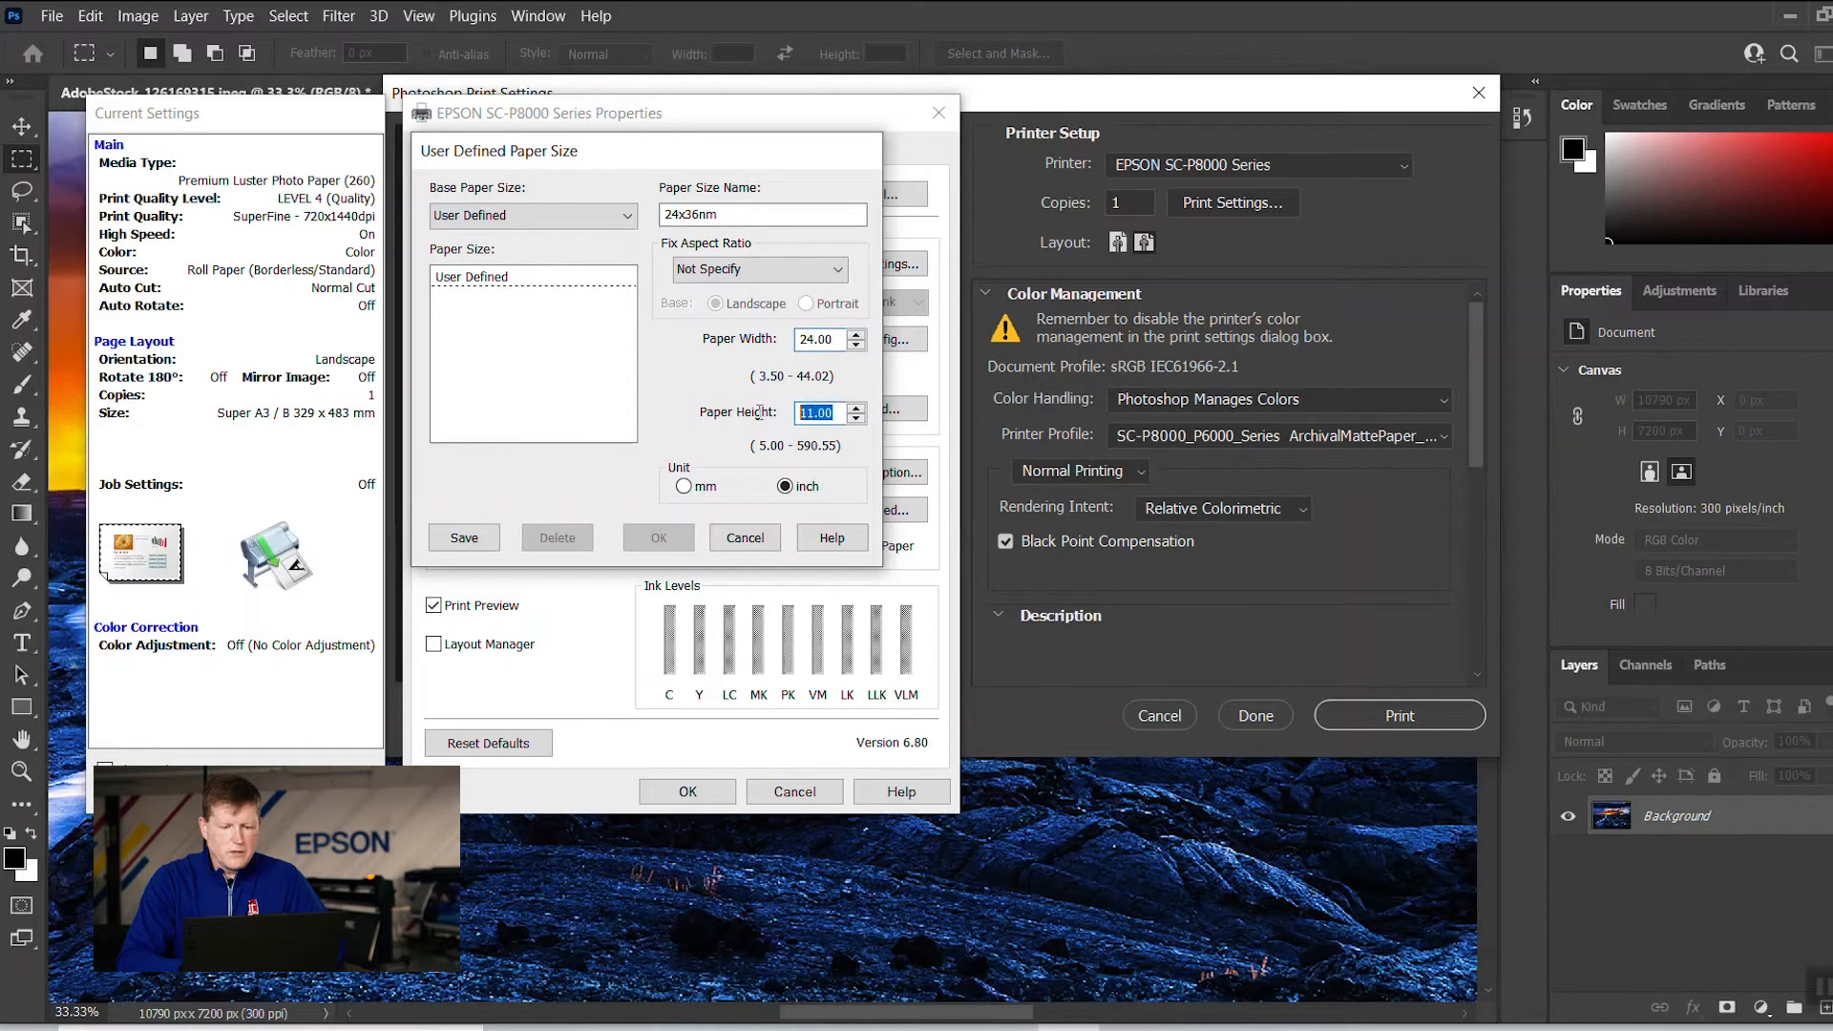
text(3)
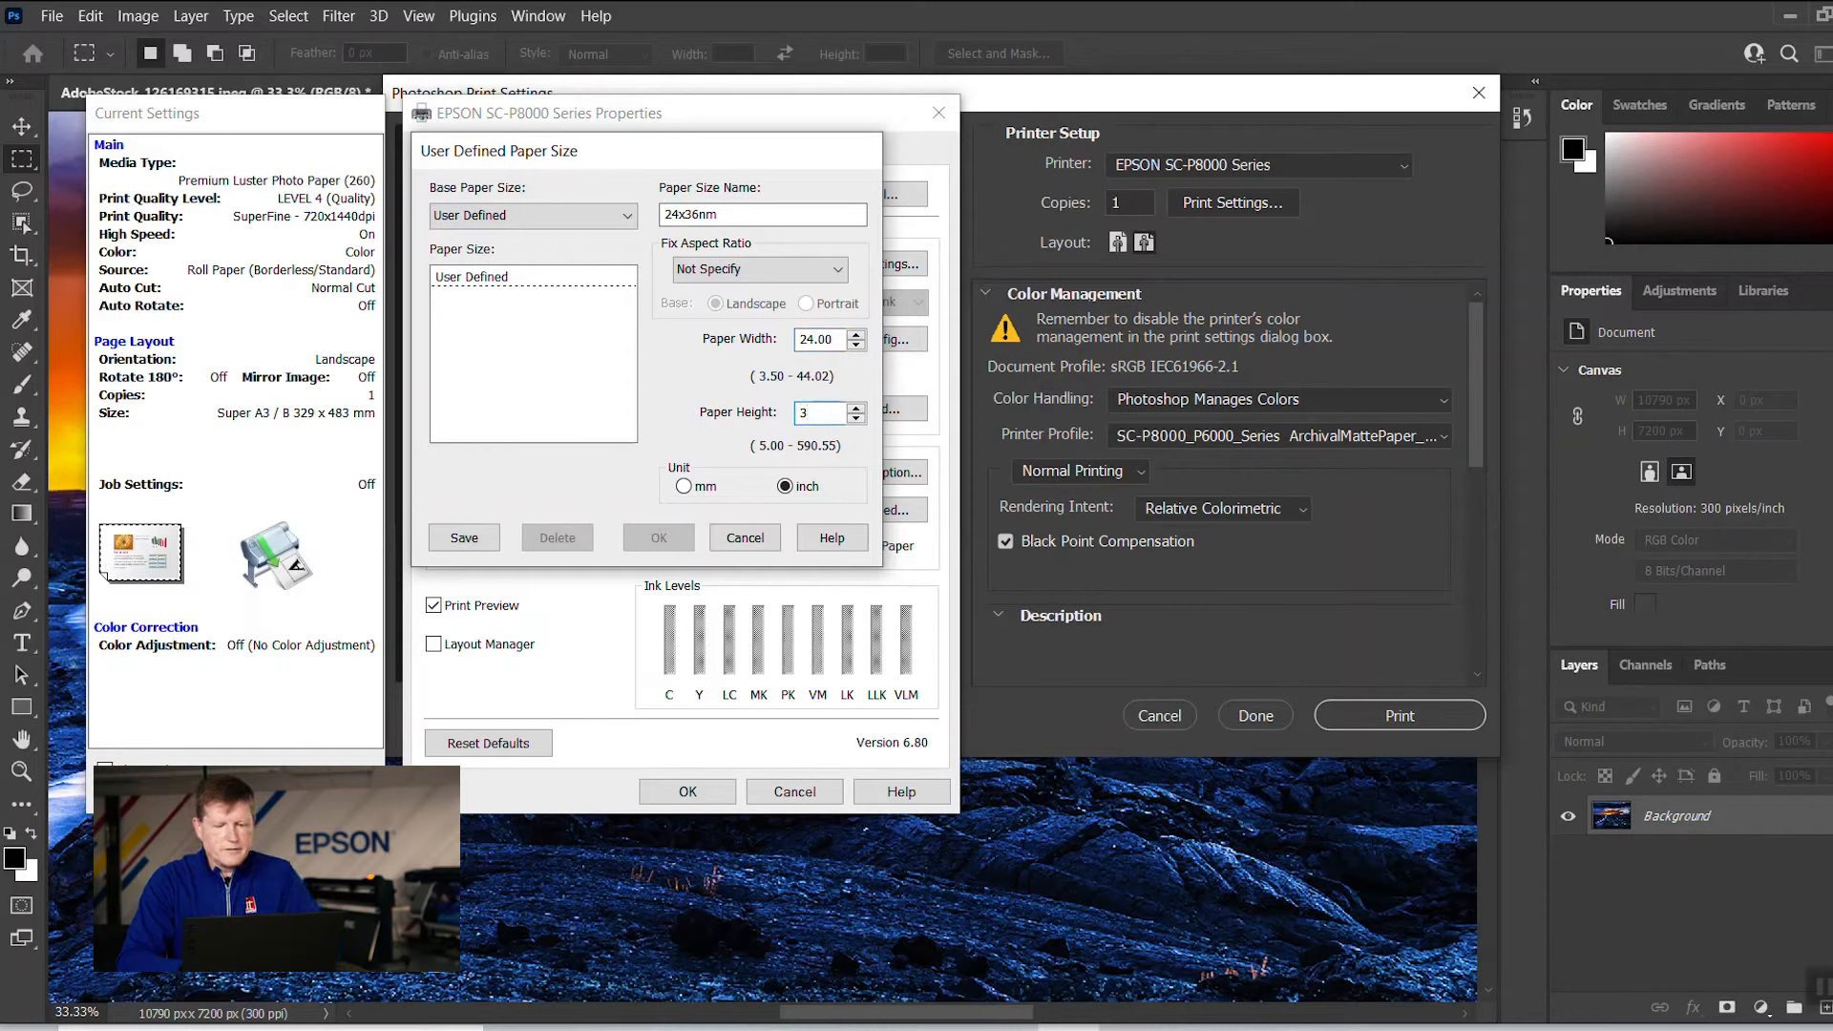
text(36)
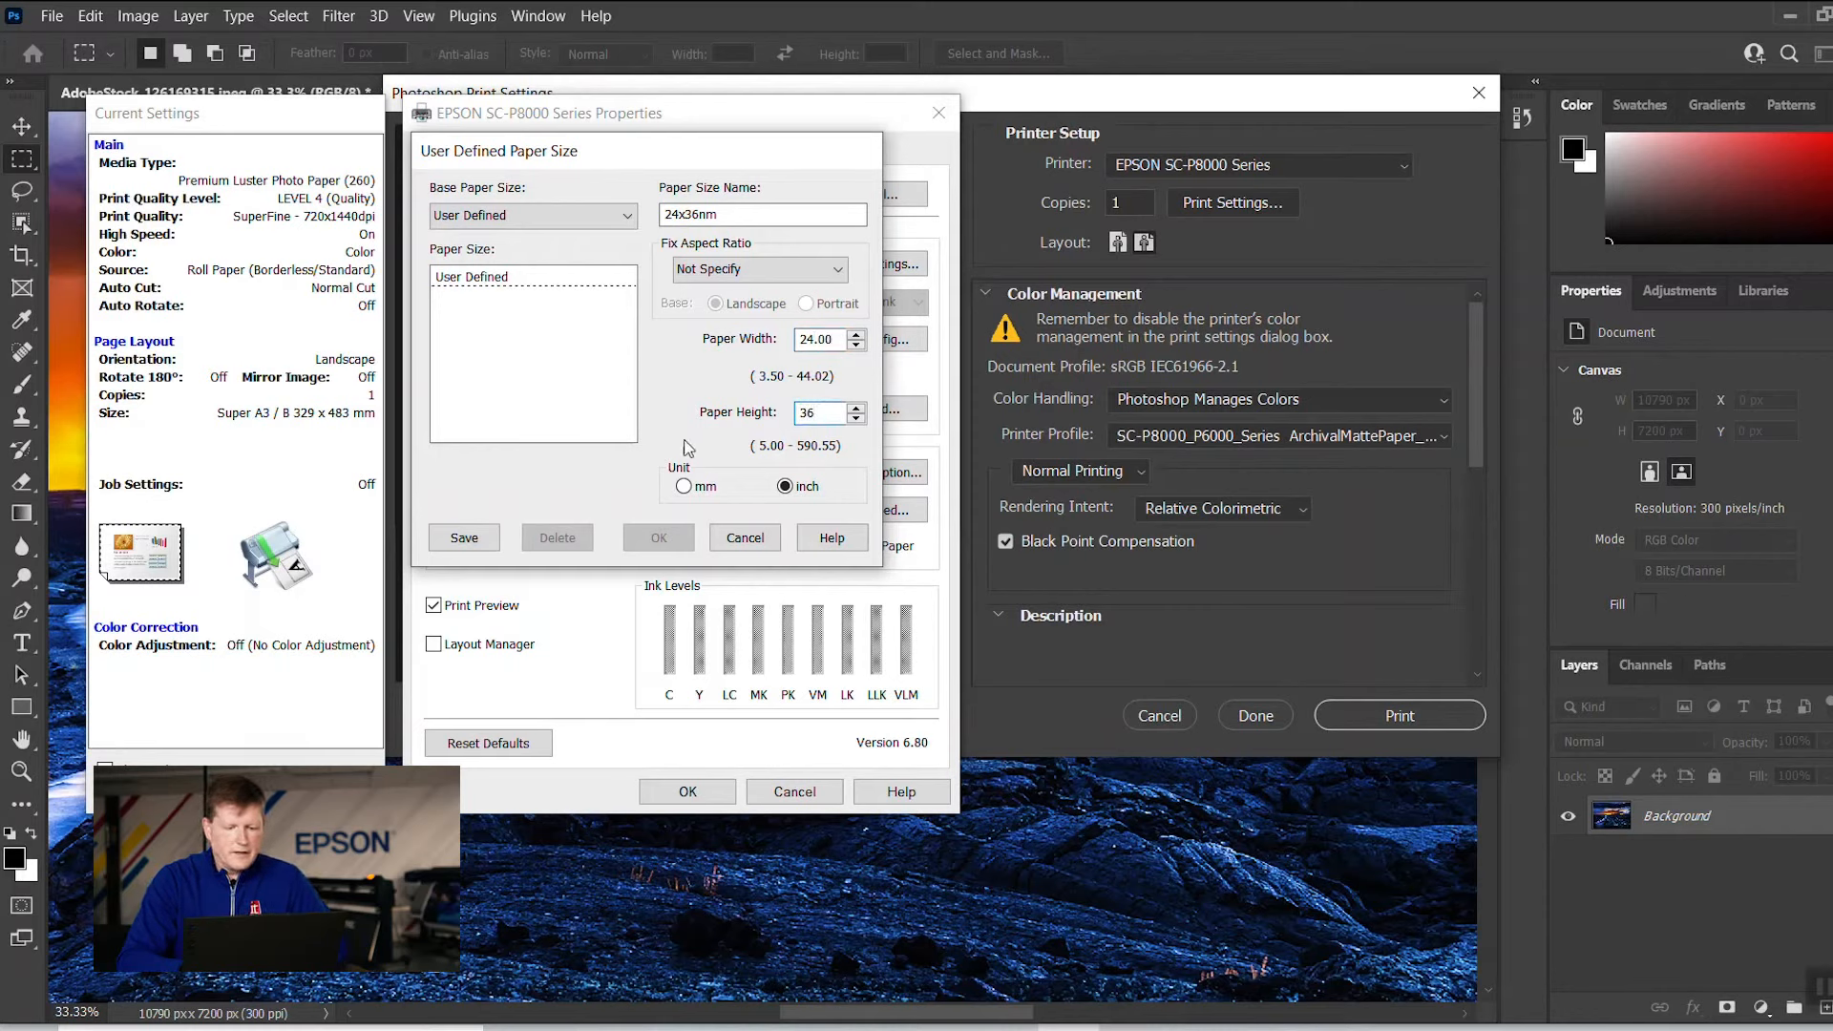
- Save the 24x36nm paper size and return to the driver properties
click(464, 538)
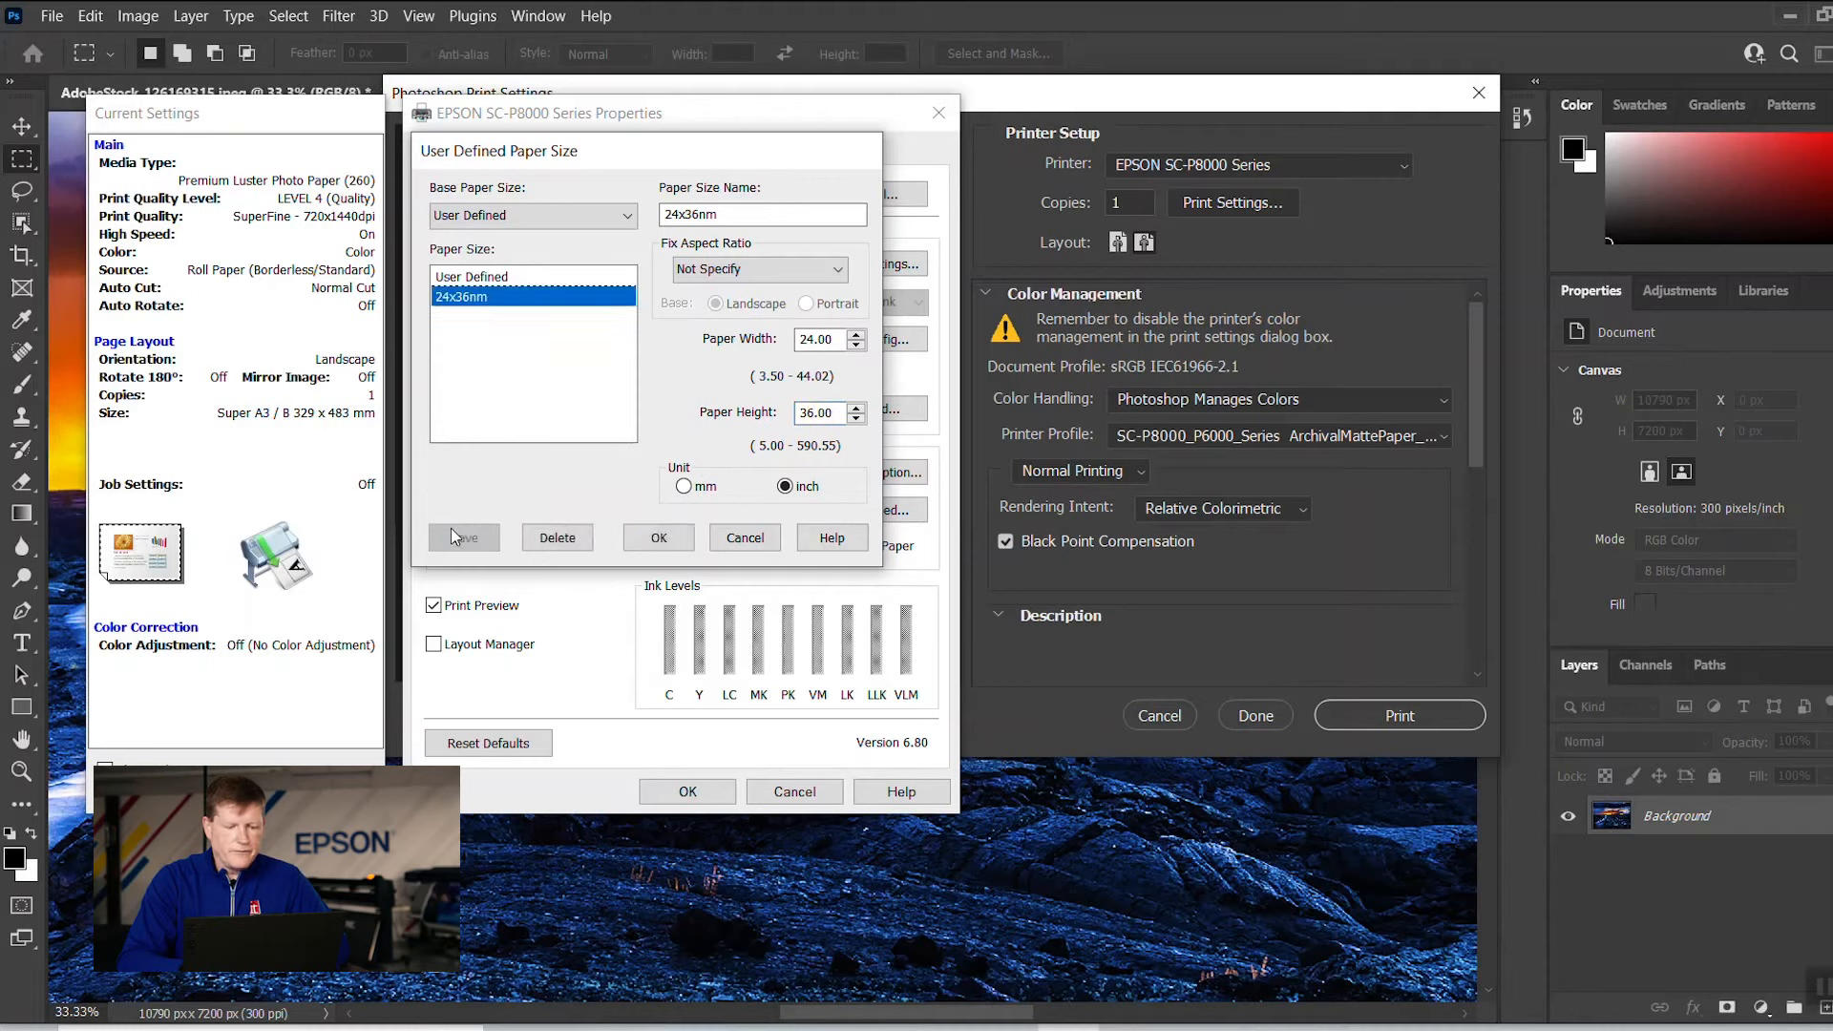
click(659, 537)
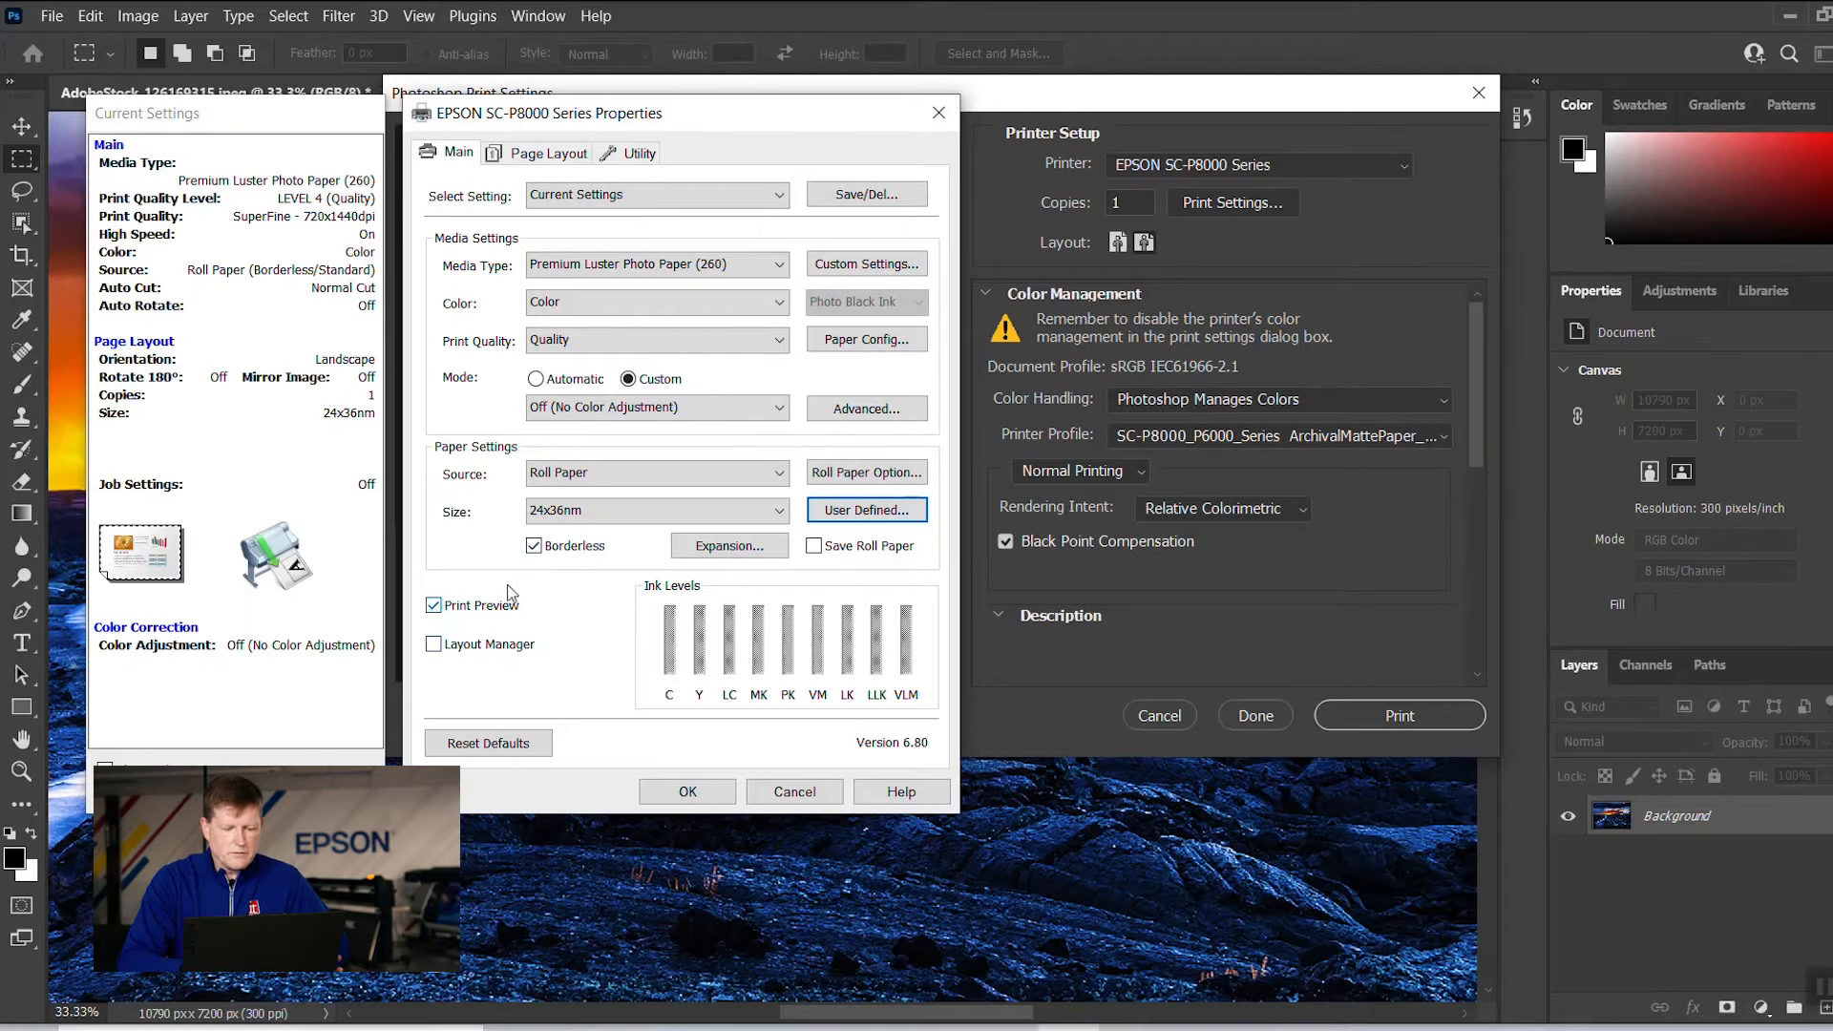
mouse_move(608, 667)
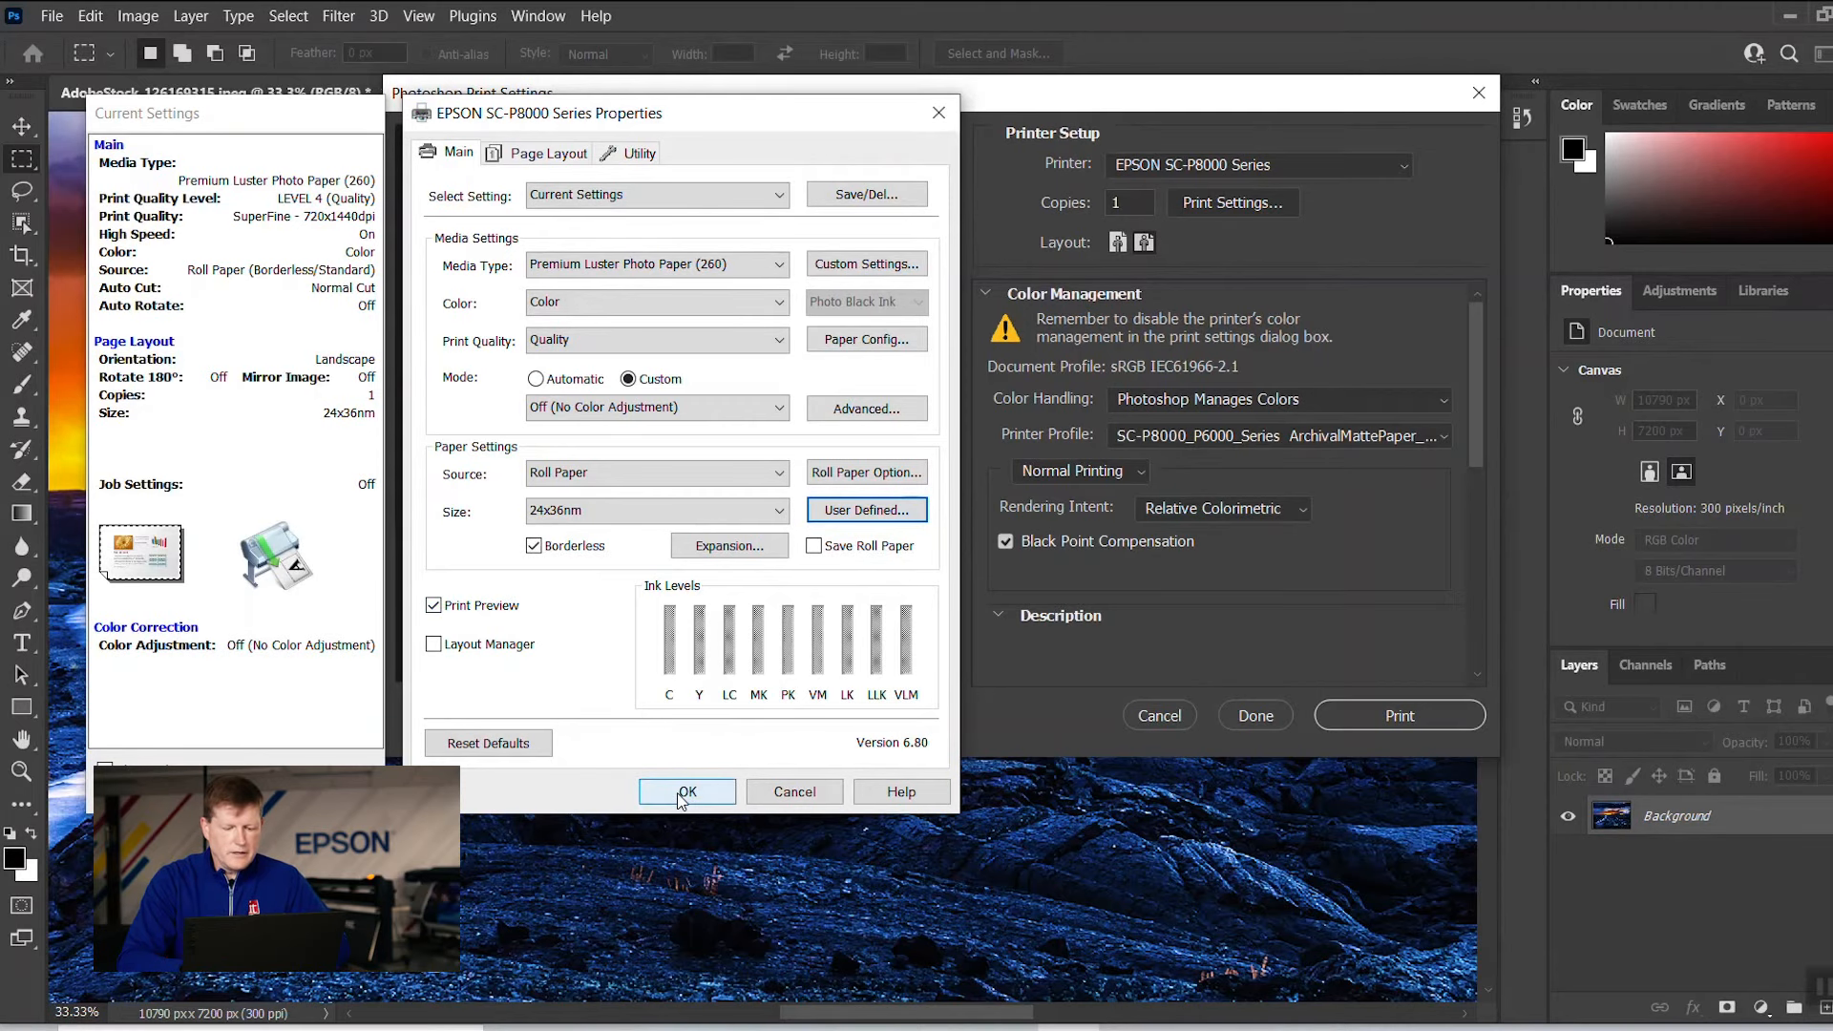
- Accept the borderless 24x36nm printer properties
click(686, 792)
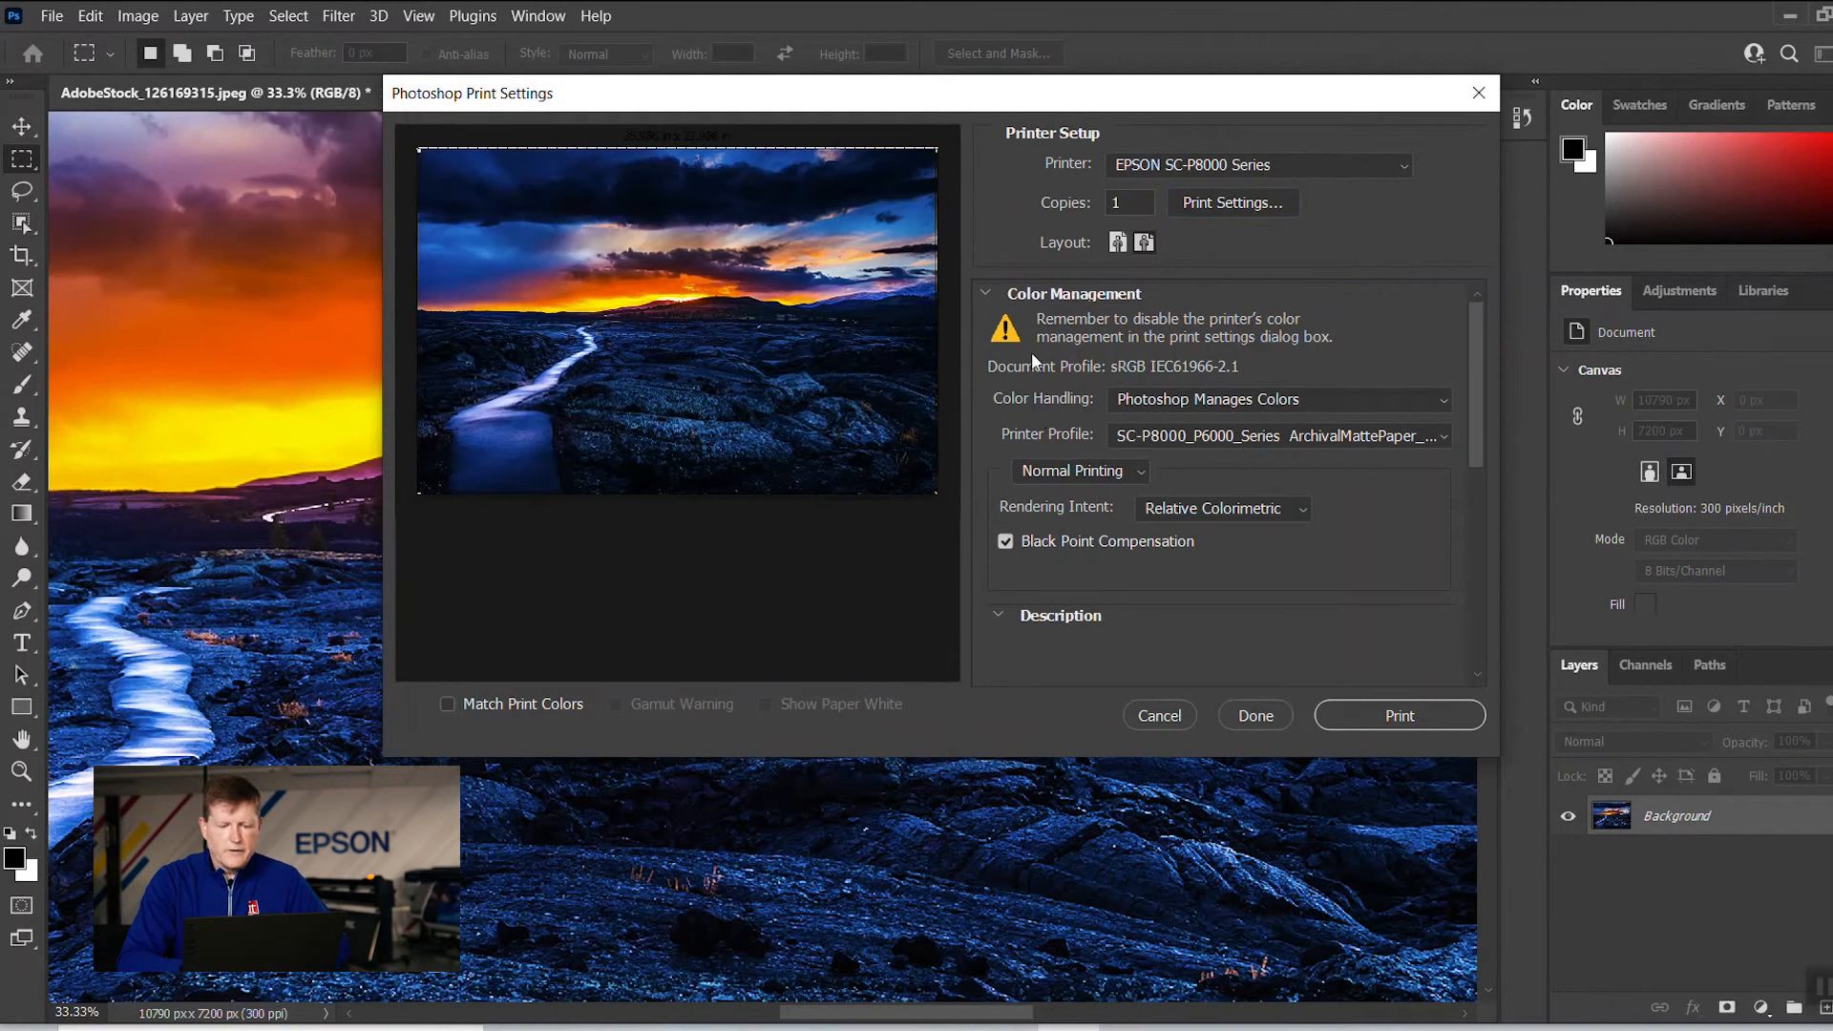
mouse_move(1016, 410)
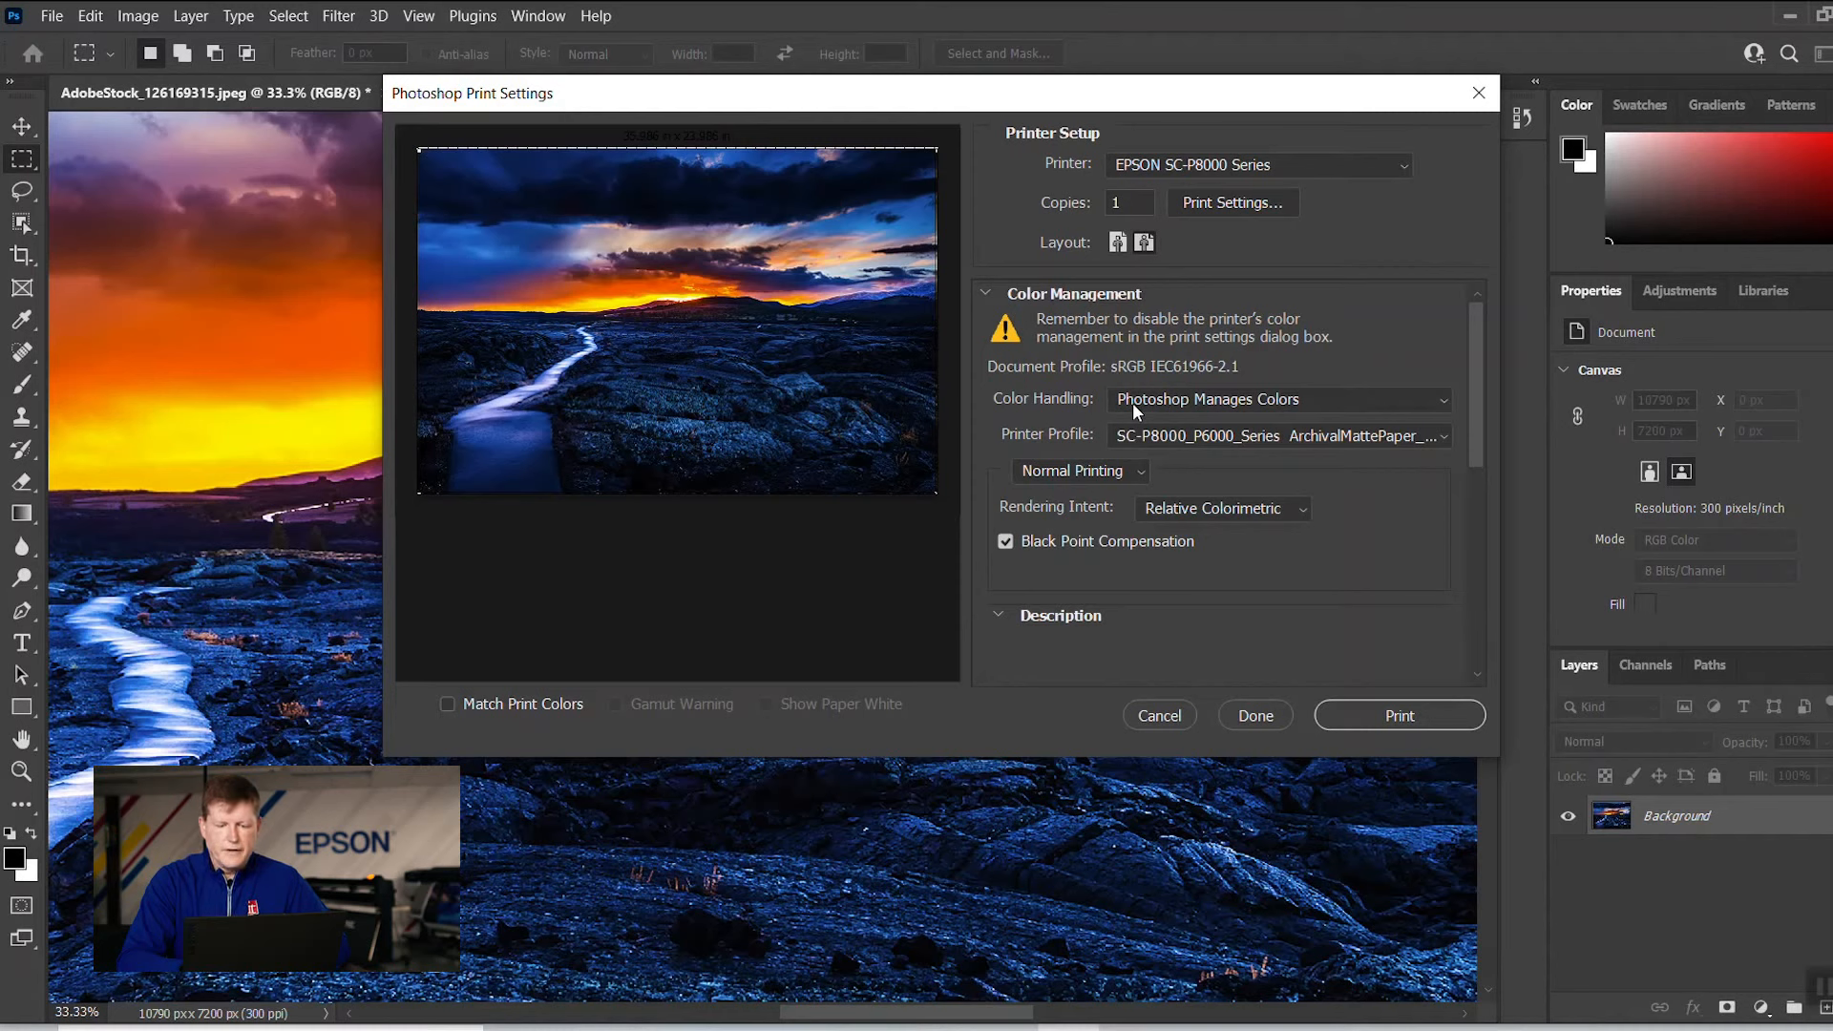
mouse_move(1043, 441)
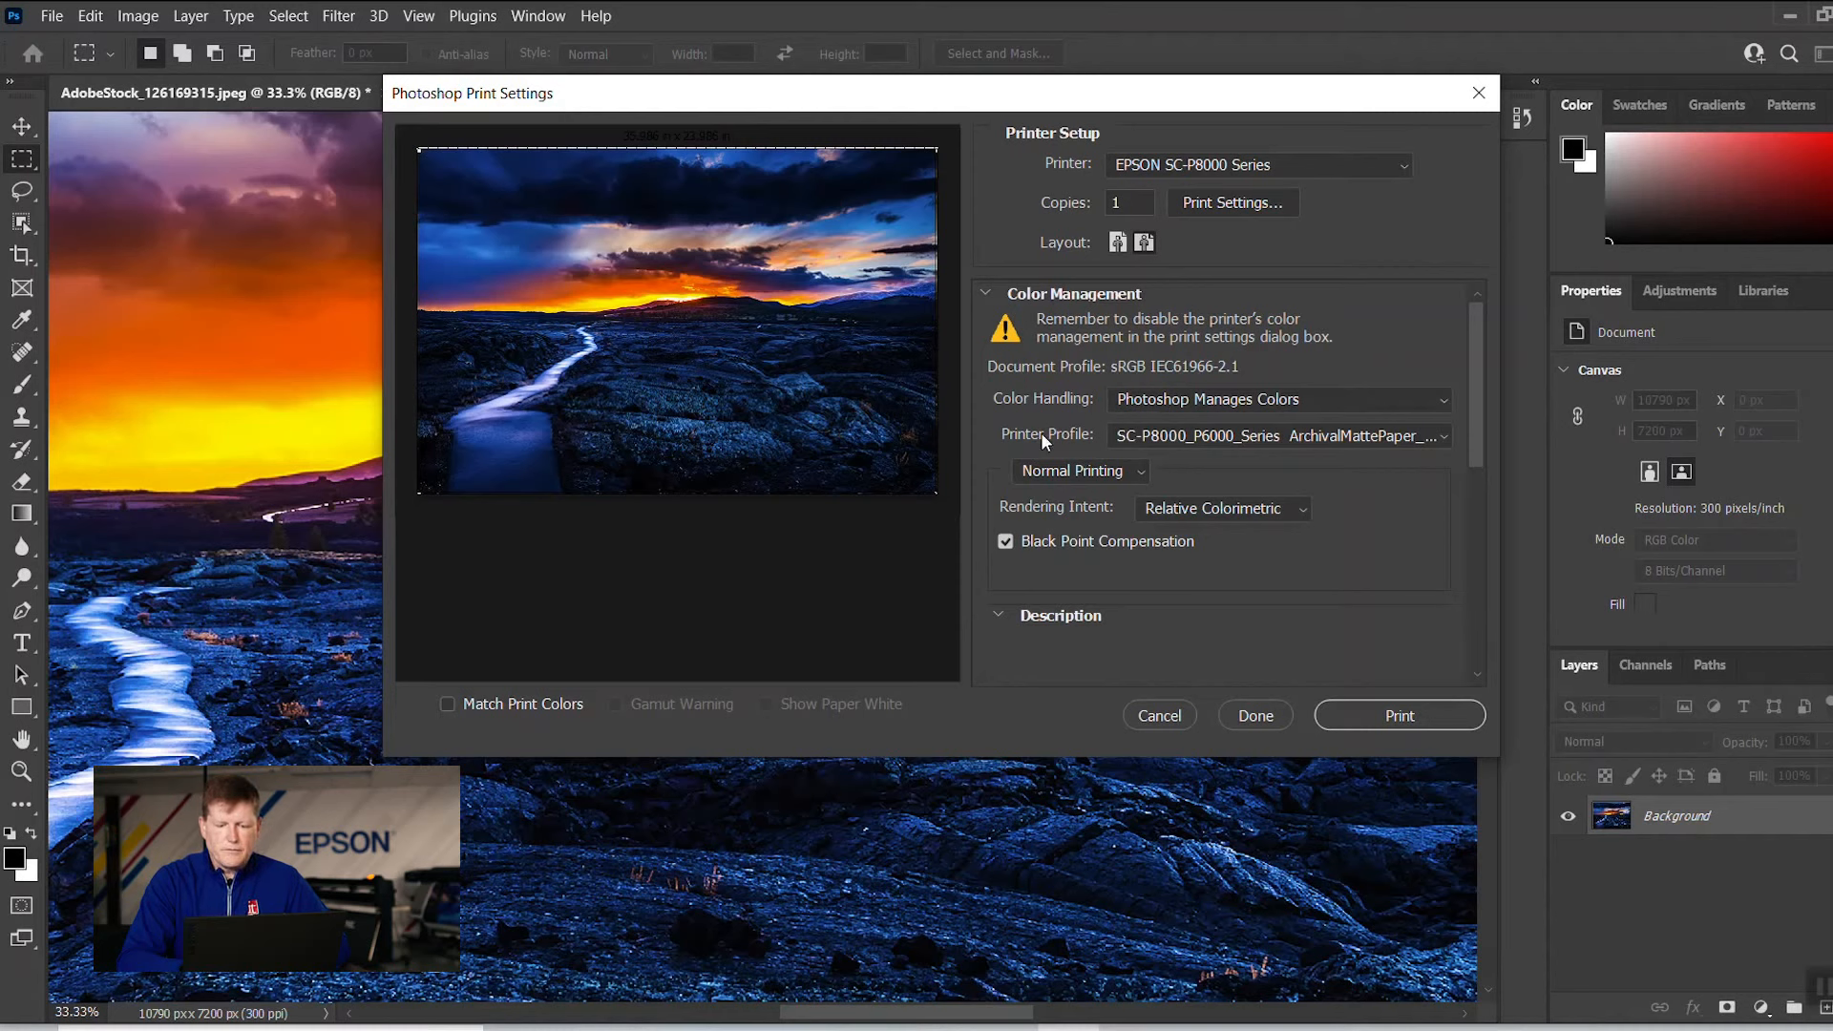
- Choose SC-P8000_P6000_Series PremiumGlossyPhotoPaper250 from the Printer Profile list
click(1279, 435)
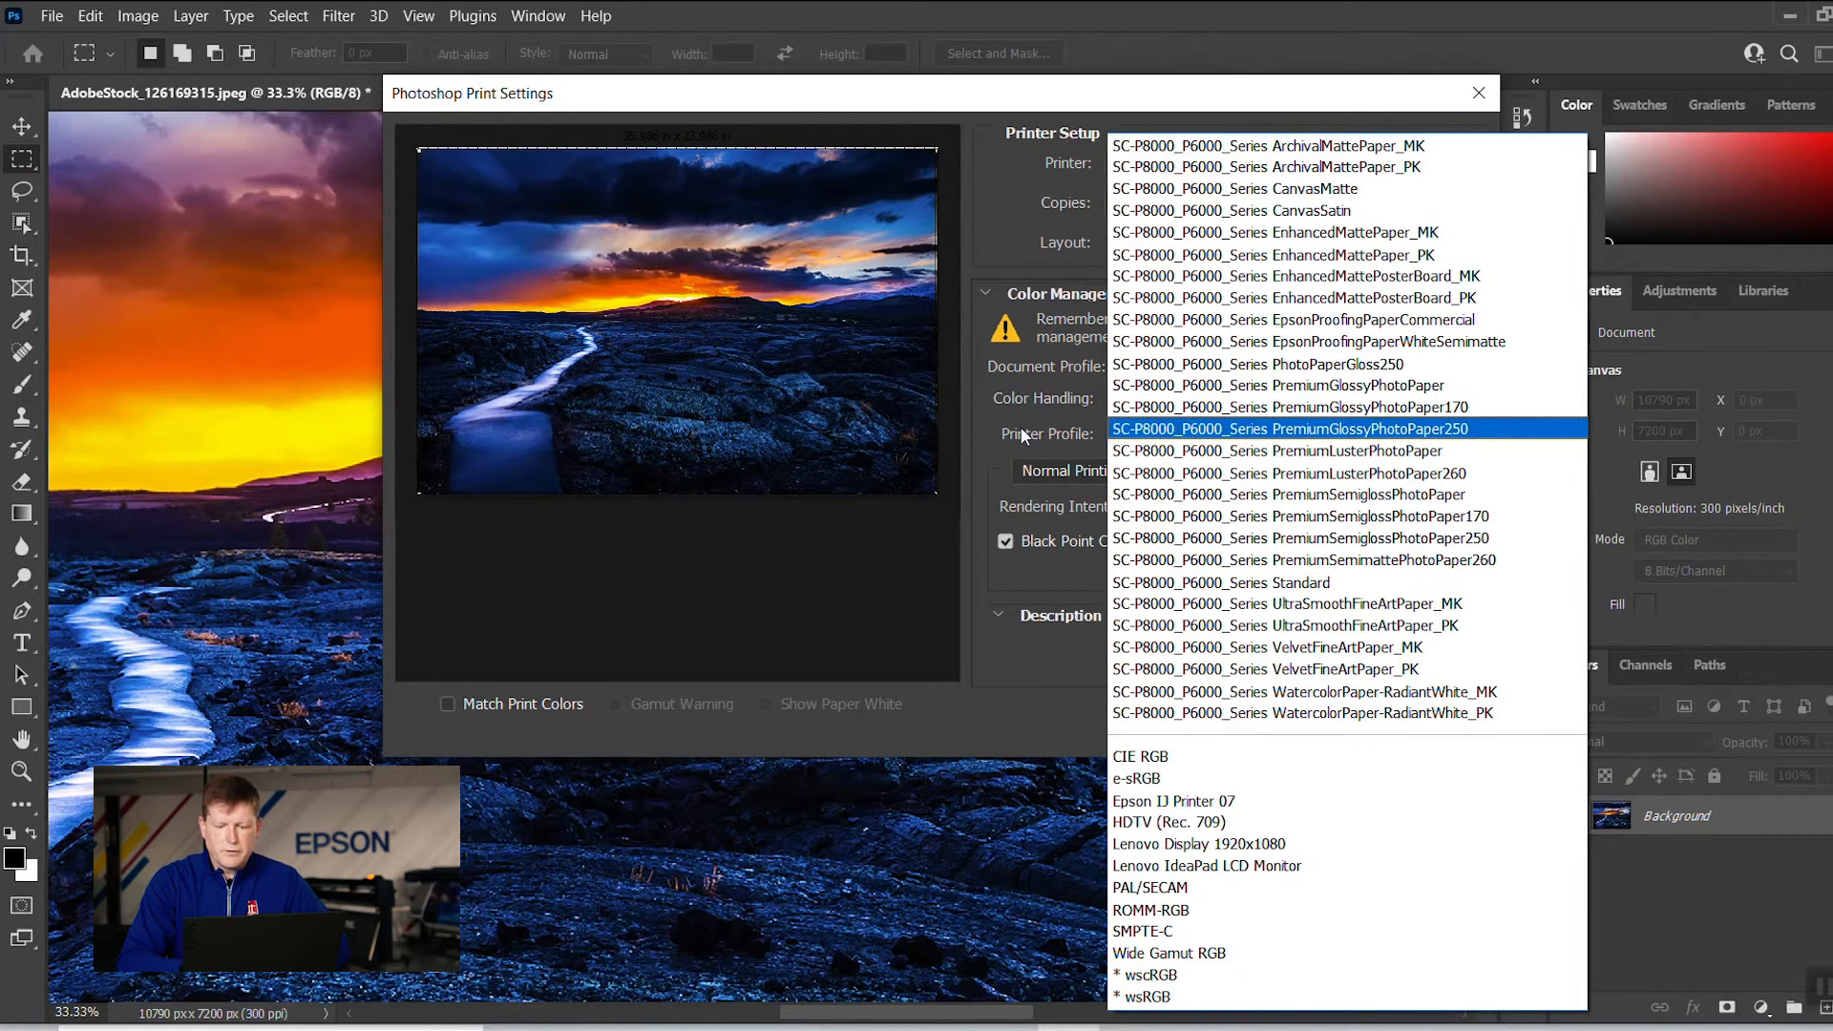
mouse_move(992, 445)
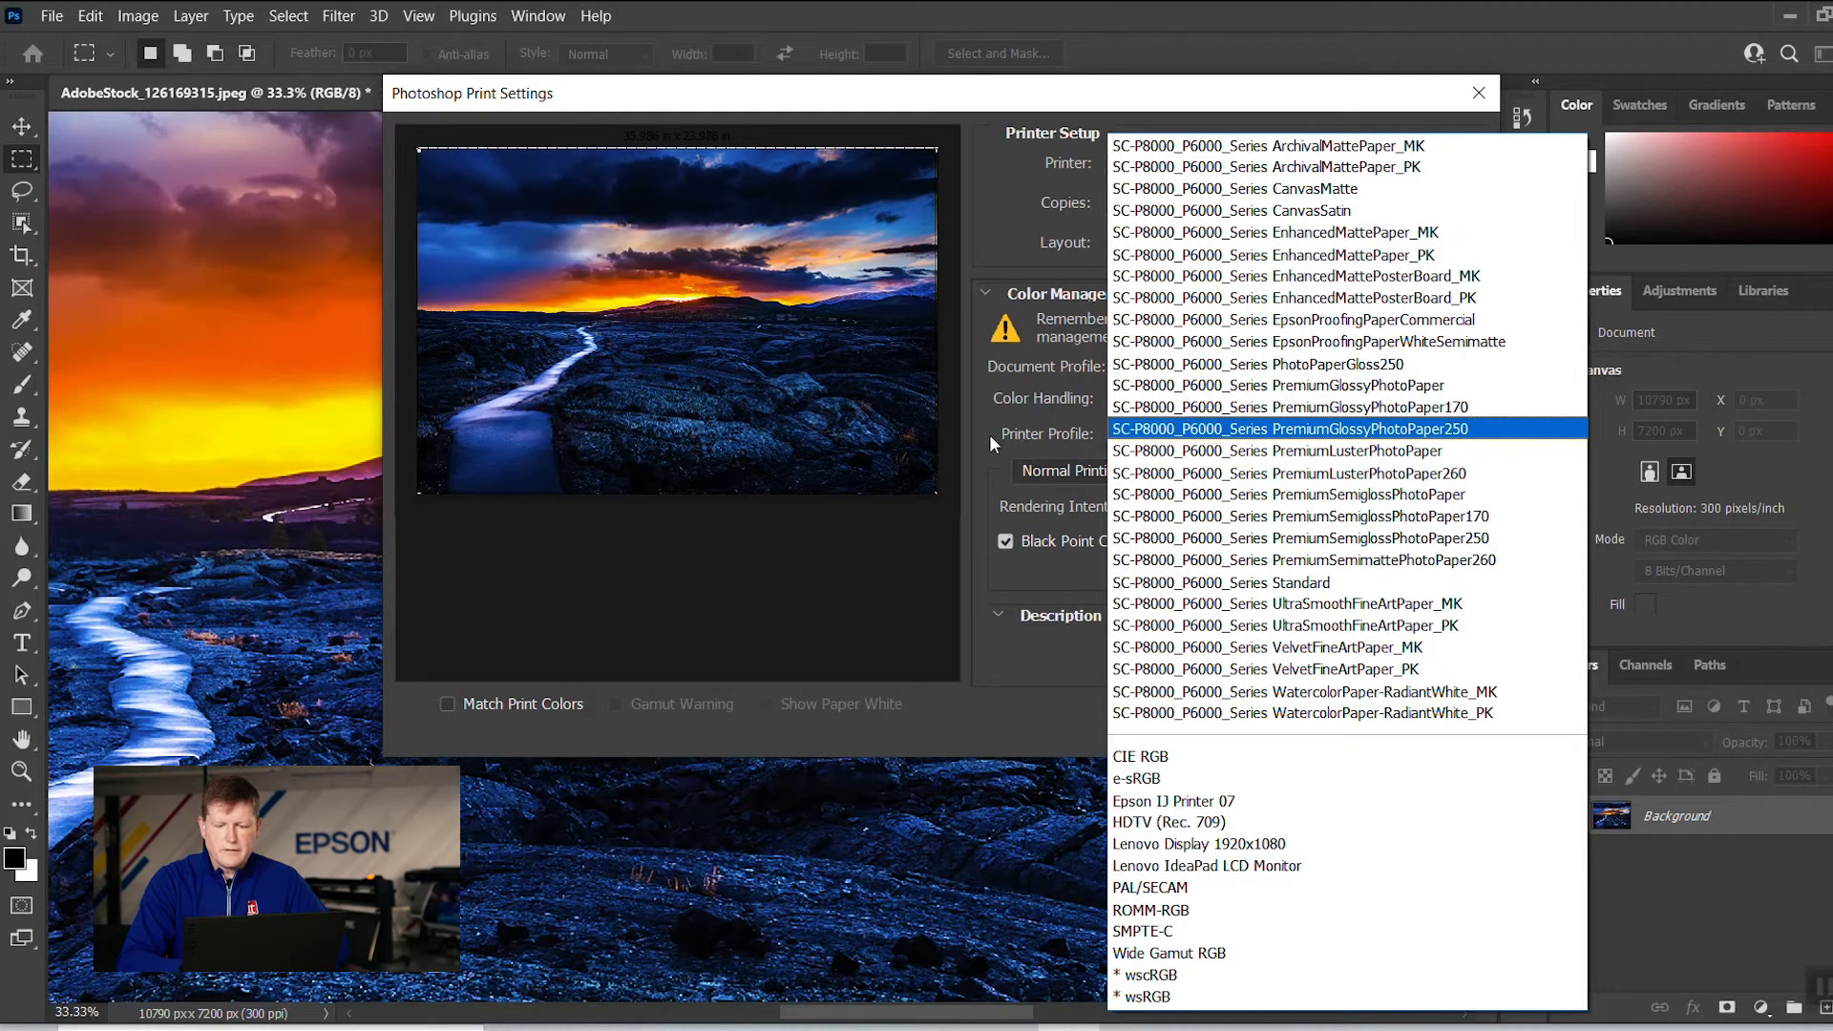
click(1291, 145)
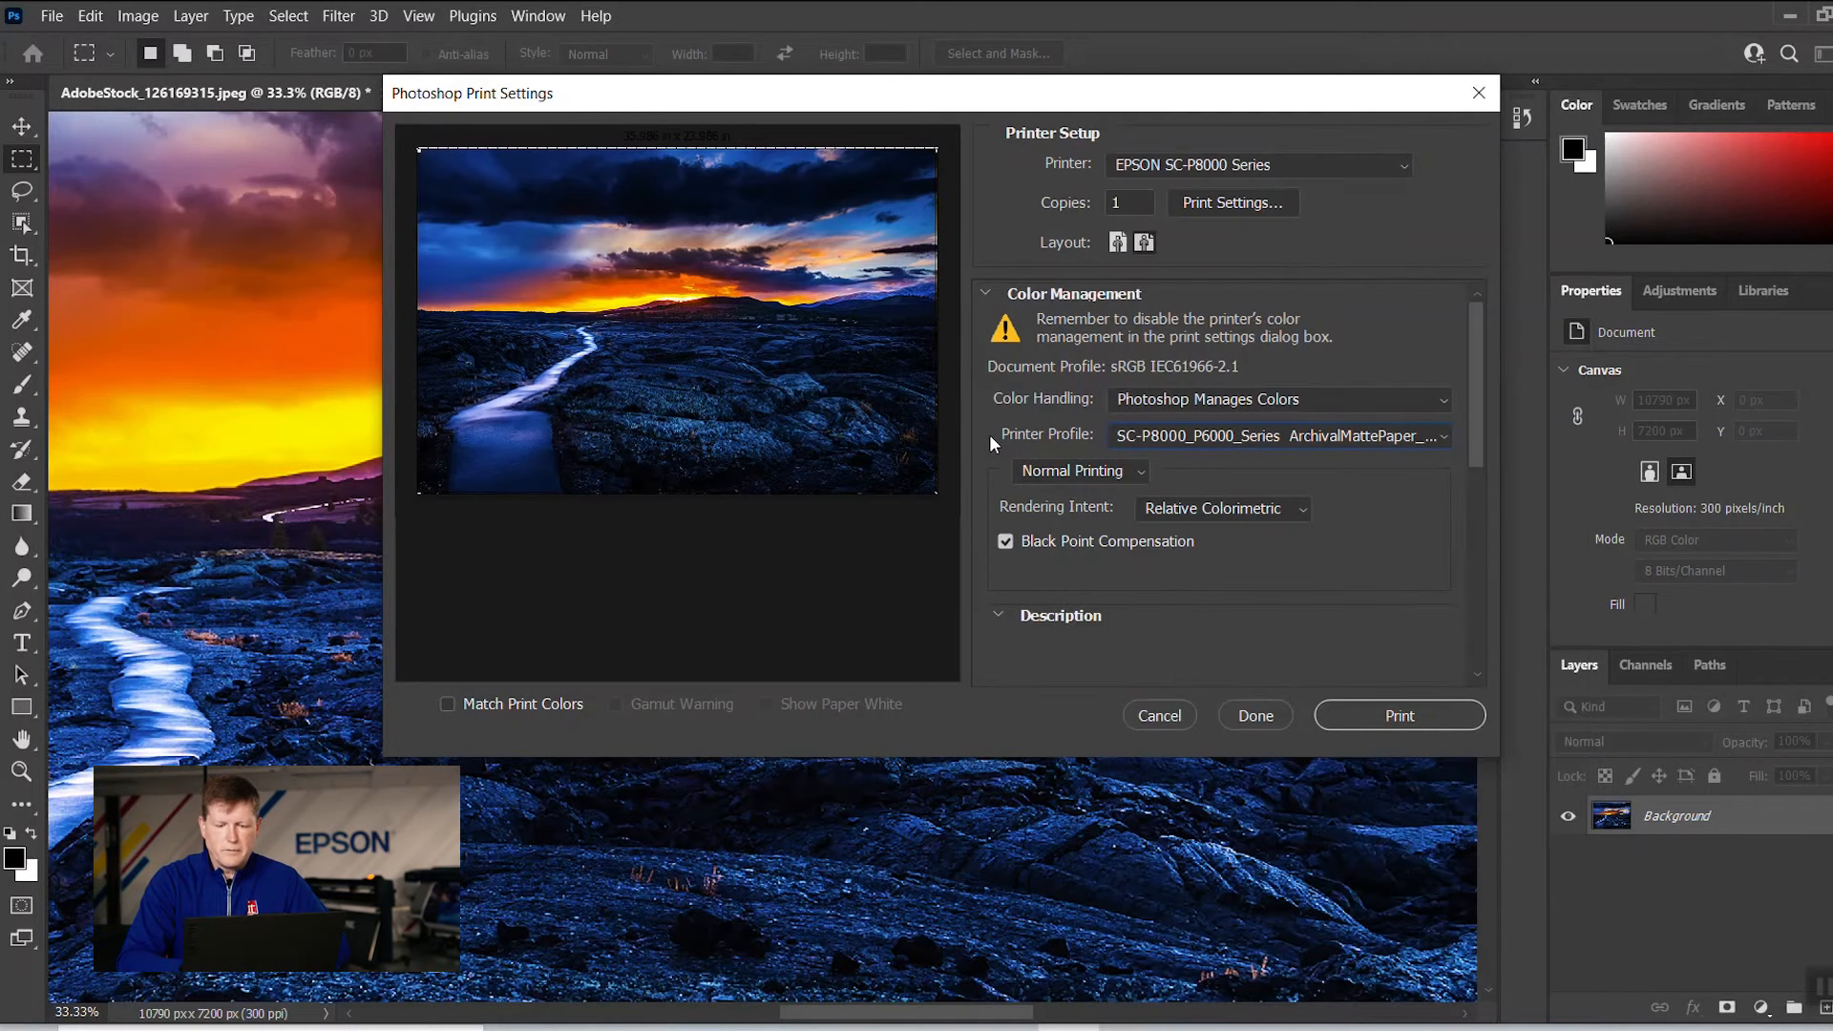
click(1278, 436)
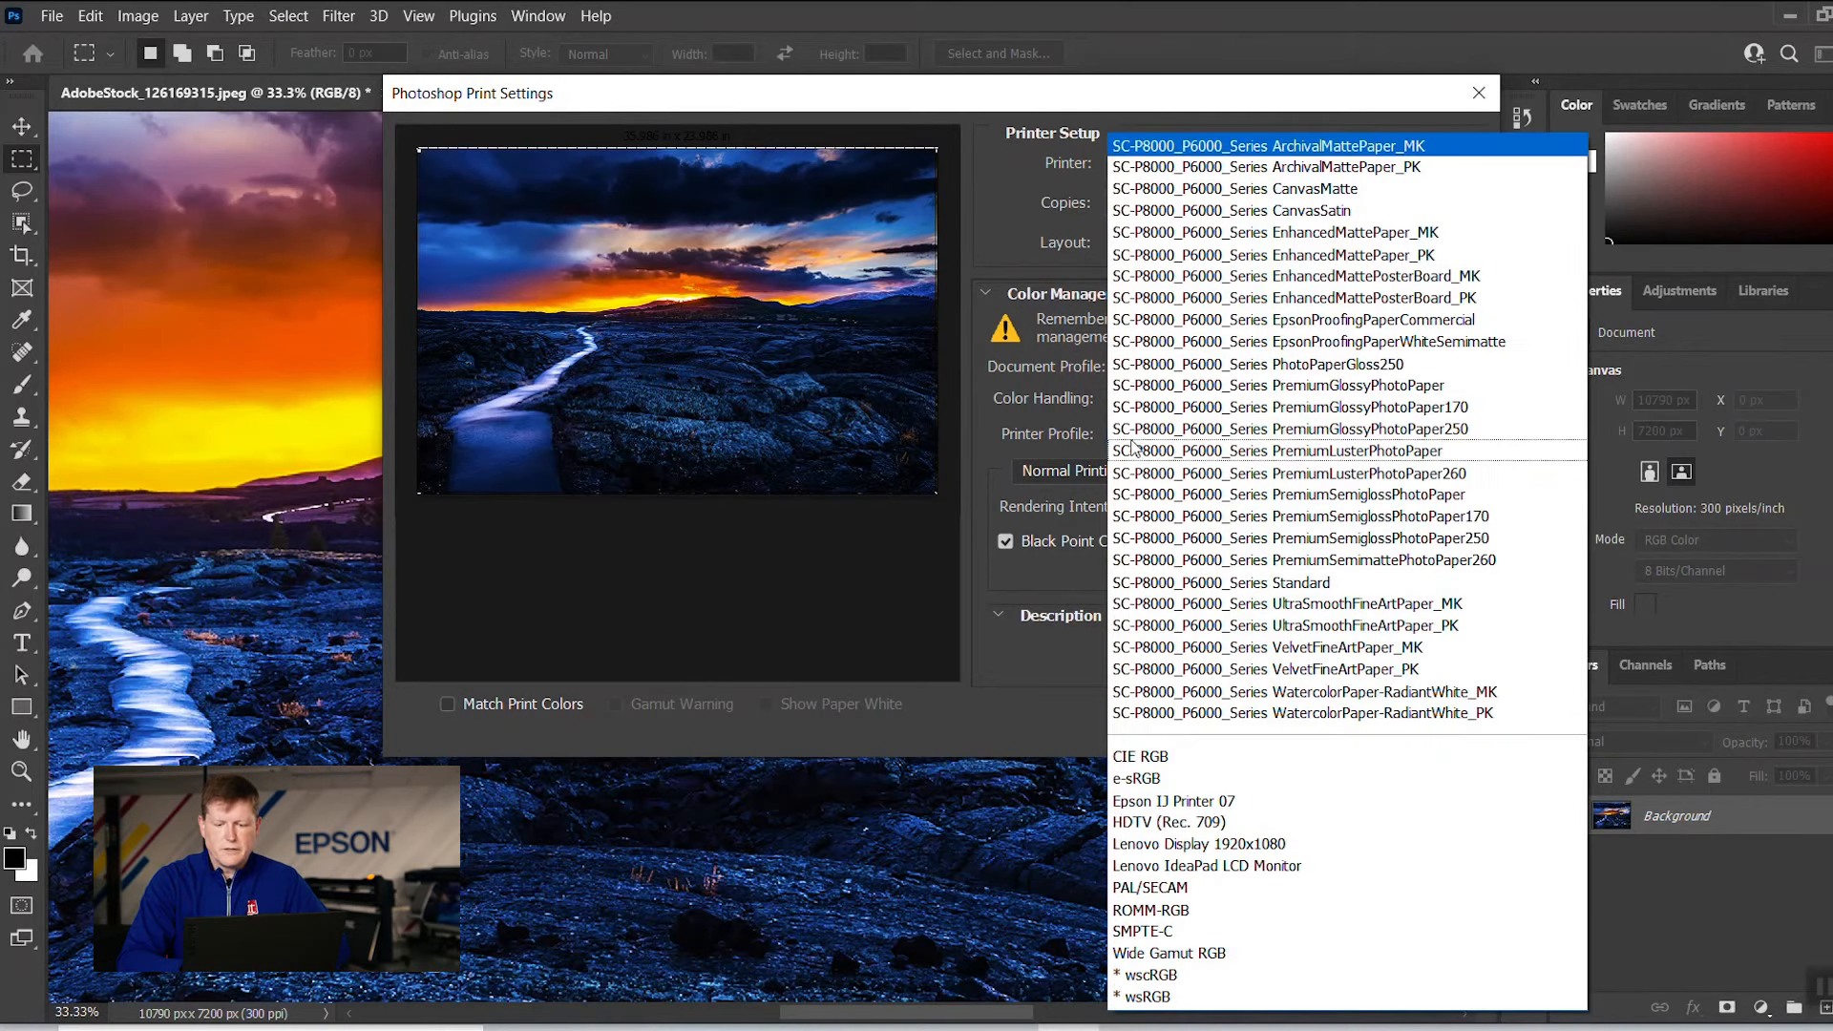
click(1278, 385)
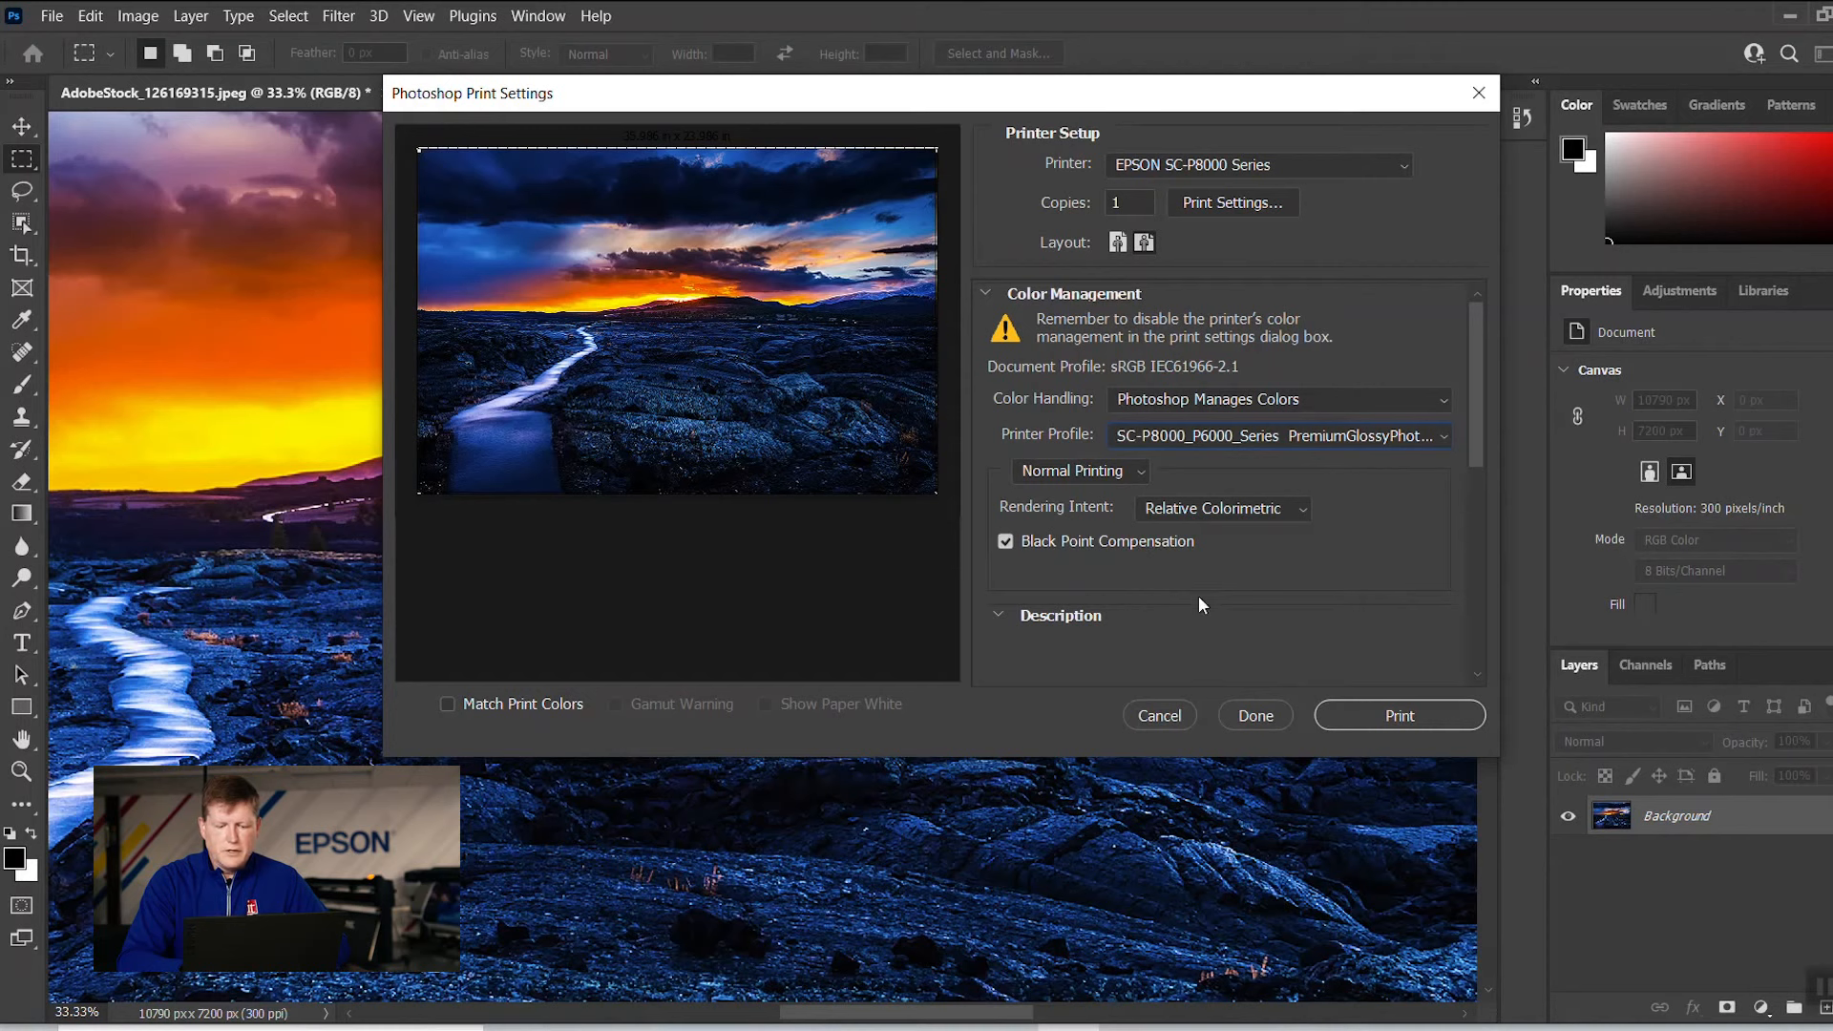
mouse_move(1246, 715)
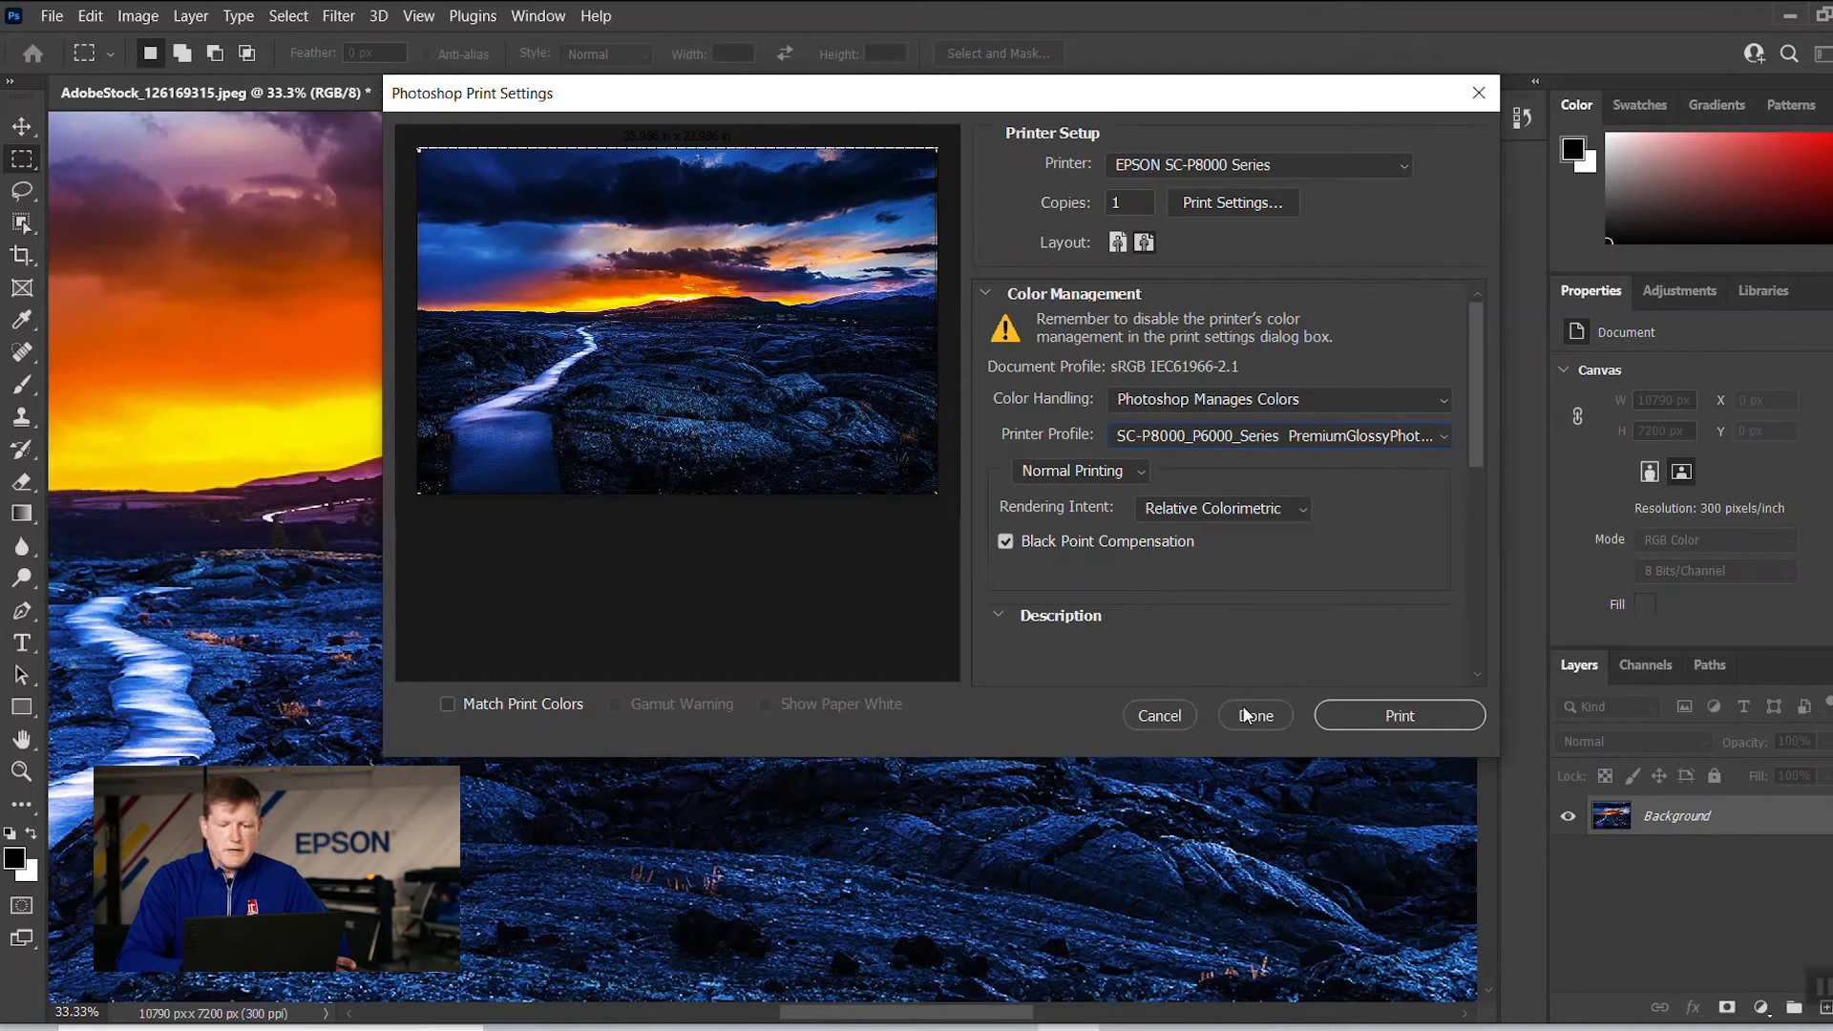